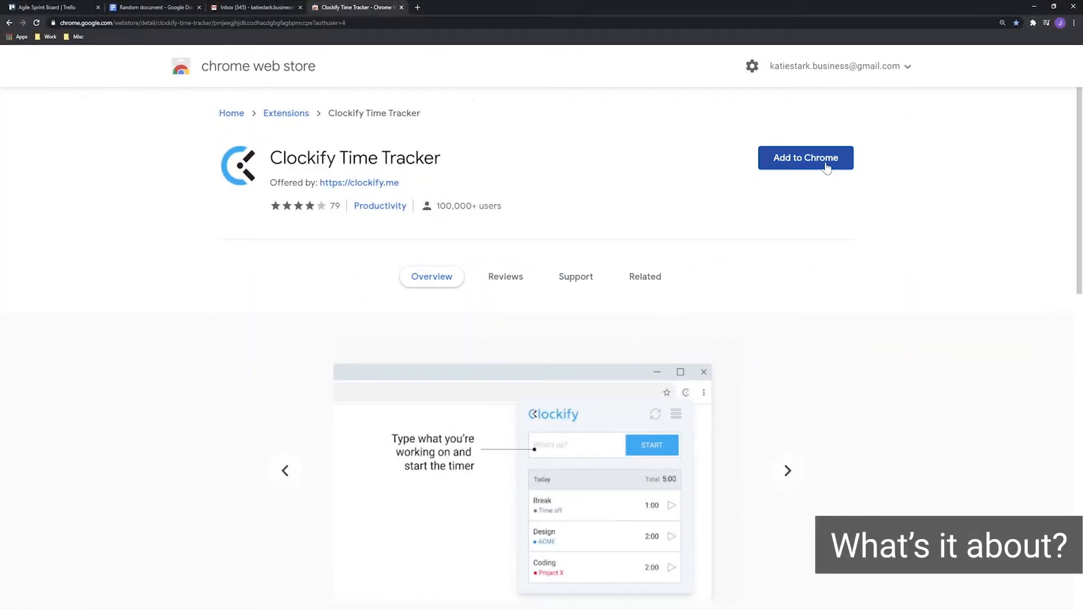
Install the Clockify Time Tracker extension and open its web tracker with this week's Economics entries
{"action": "left_click", "coordinate": [805, 158]}
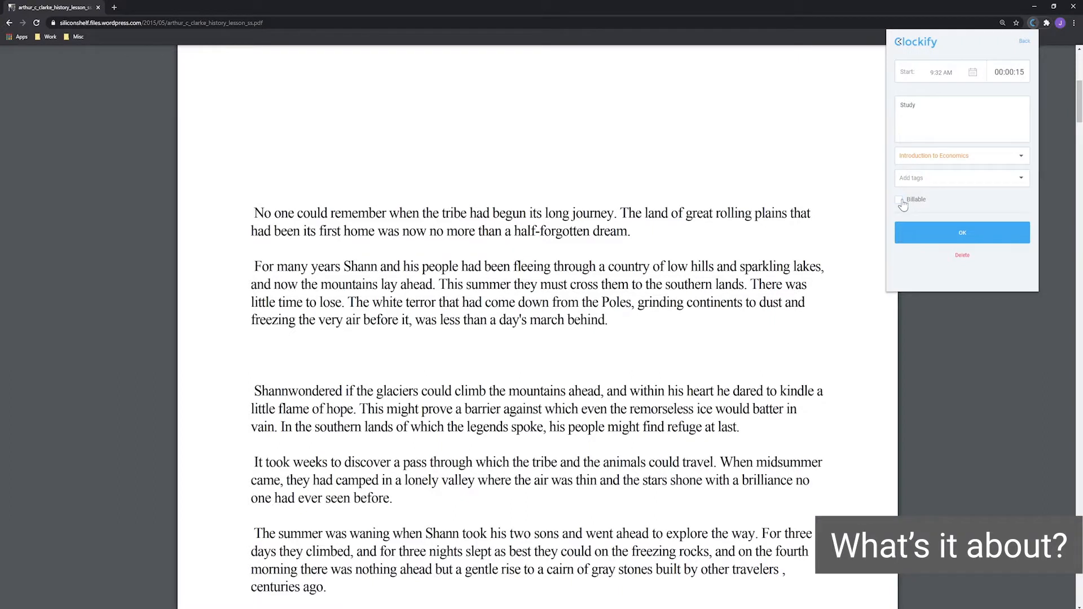
{"action": "left_click", "coordinate": [961, 233]}
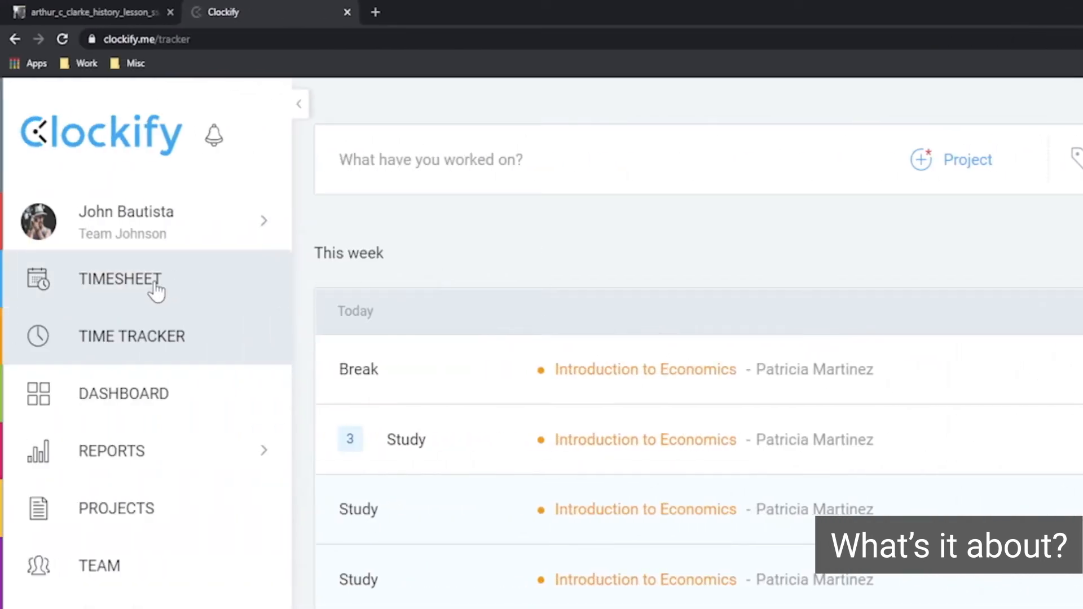
Browse Timesheet, Time Tracker and Dashboard, ending on the Summary report showing 02:45:00 total
{"action": "left_click", "coordinate": [120, 280]}
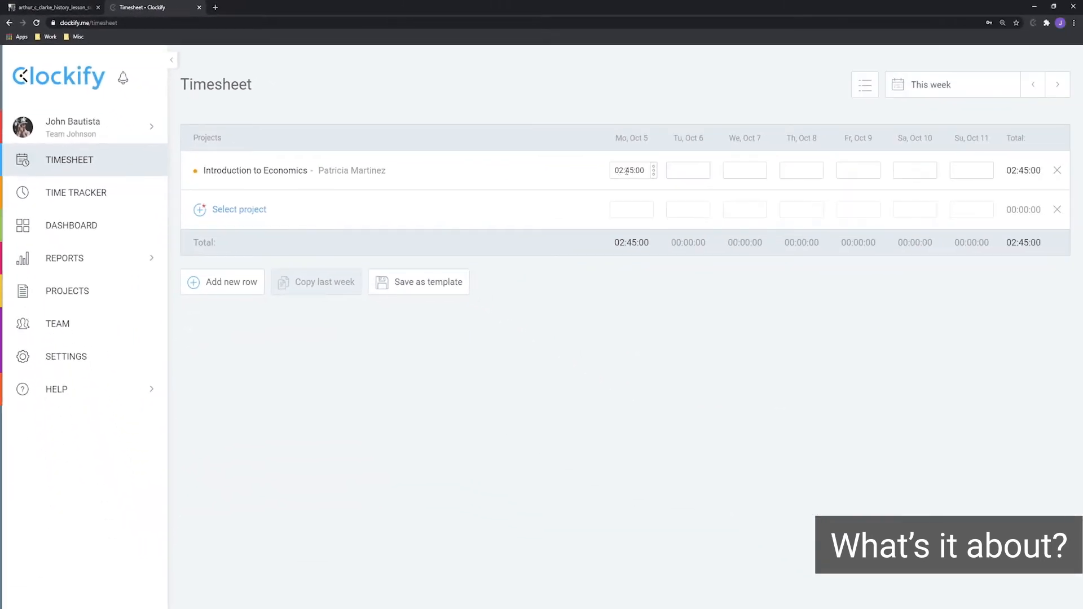
{"action": "mouse_move", "coordinate": [76, 193]}
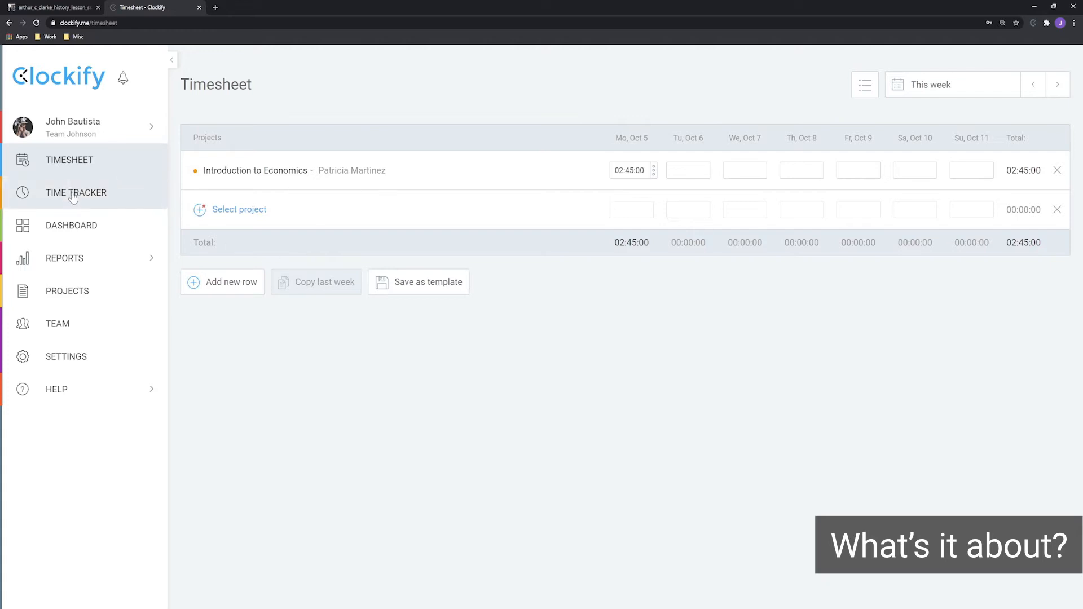
{"action": "left_click", "coordinate": [76, 193]}
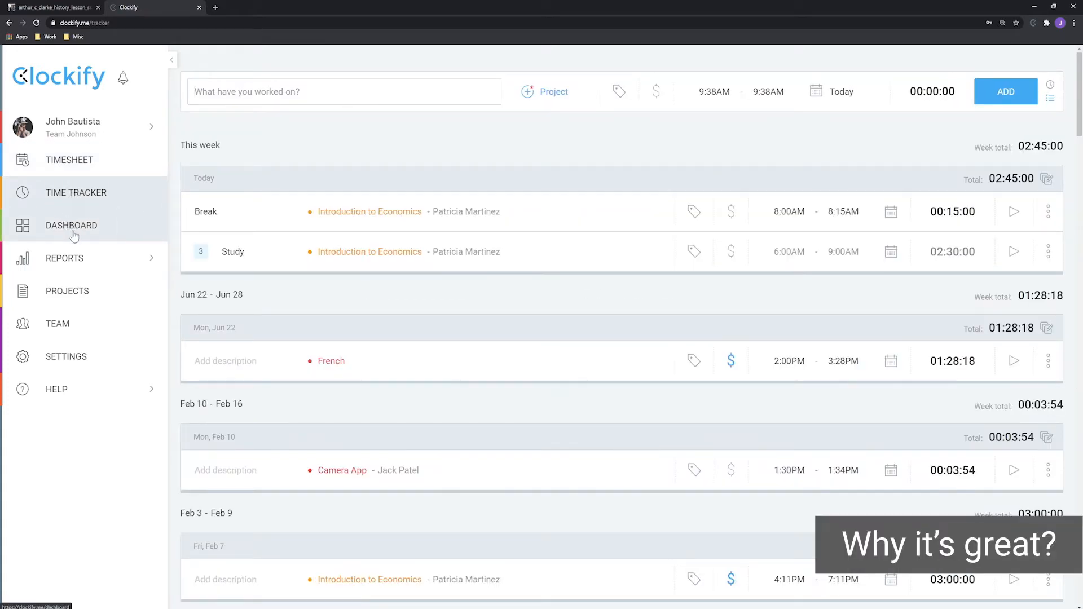
{"action": "left_click", "coordinate": [71, 225]}
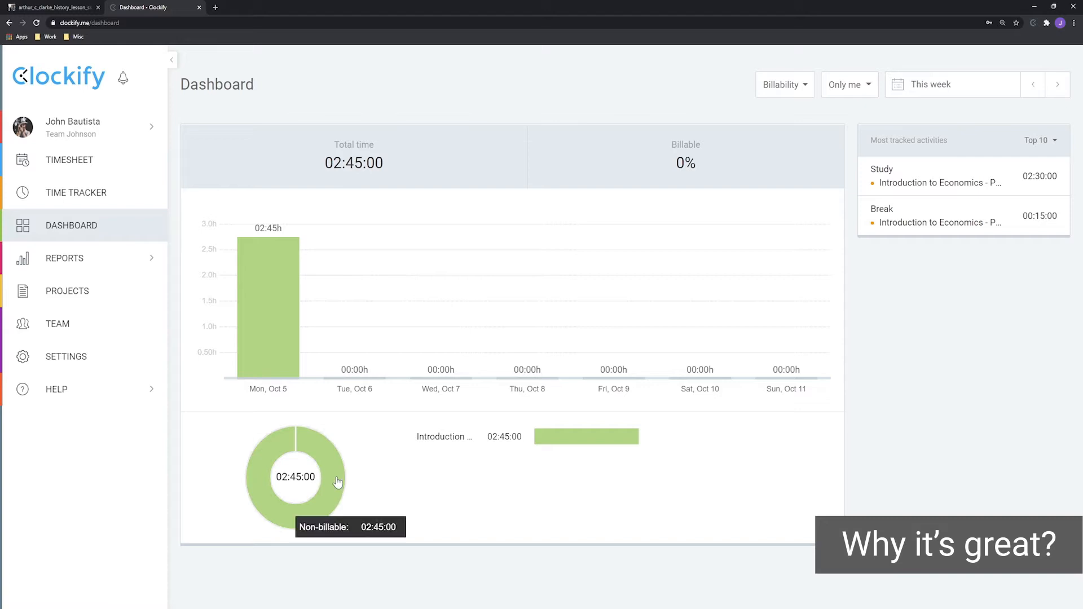
{"action": "mouse_move", "coordinate": [450, 277]}
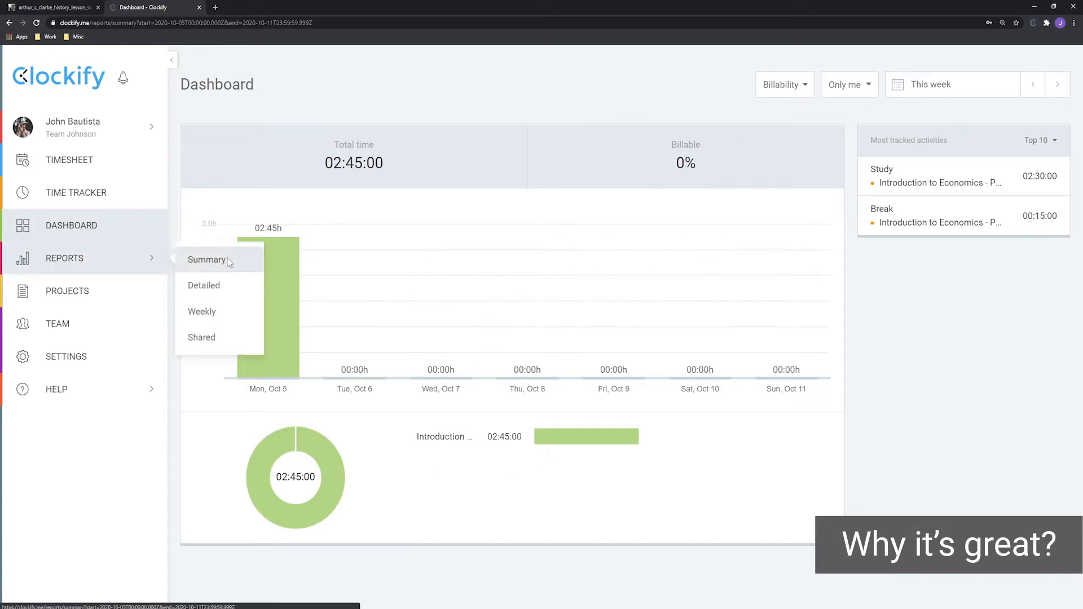
{"action": "left_click", "coordinate": [206, 259]}
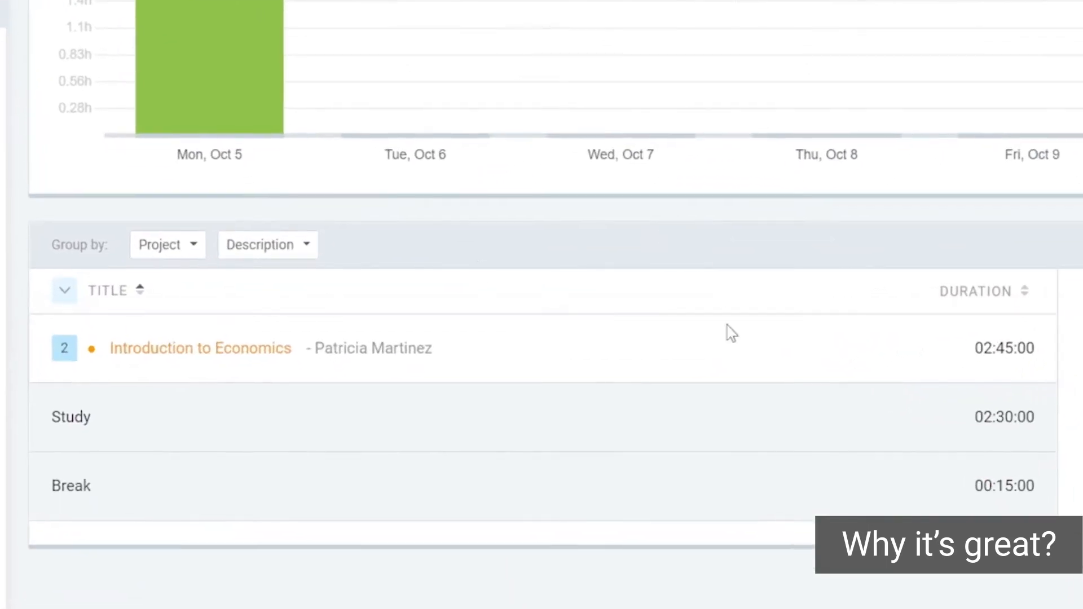
{"action": "mouse_move", "coordinate": [979, 433]}
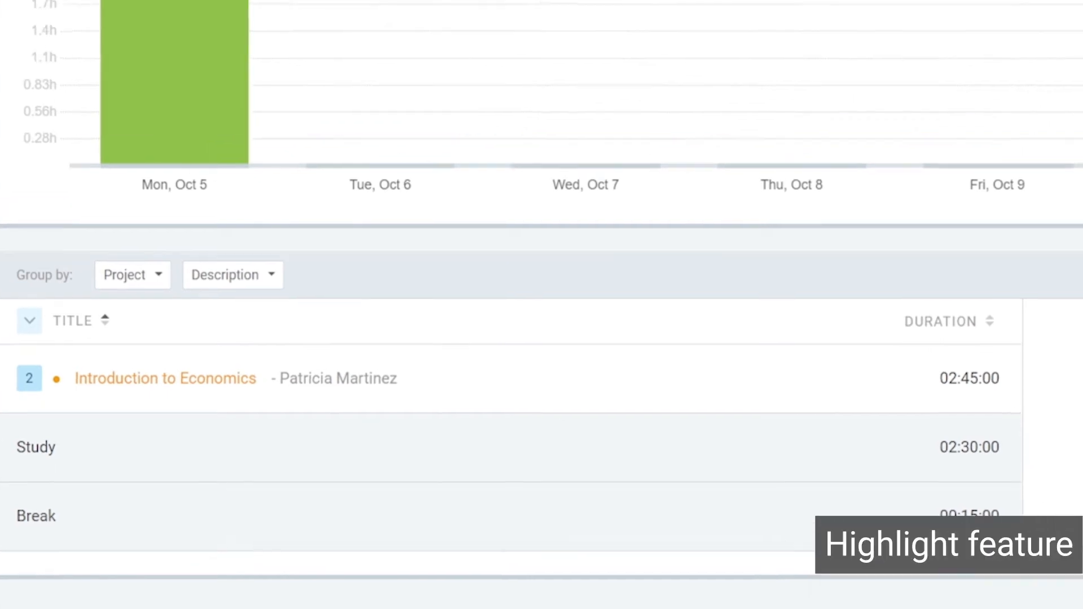
In Clockify's extension settings, enable pomodoro with a 50-minute timer and 5-minute short break
{"action": "left_click", "coordinate": [997, 38]}
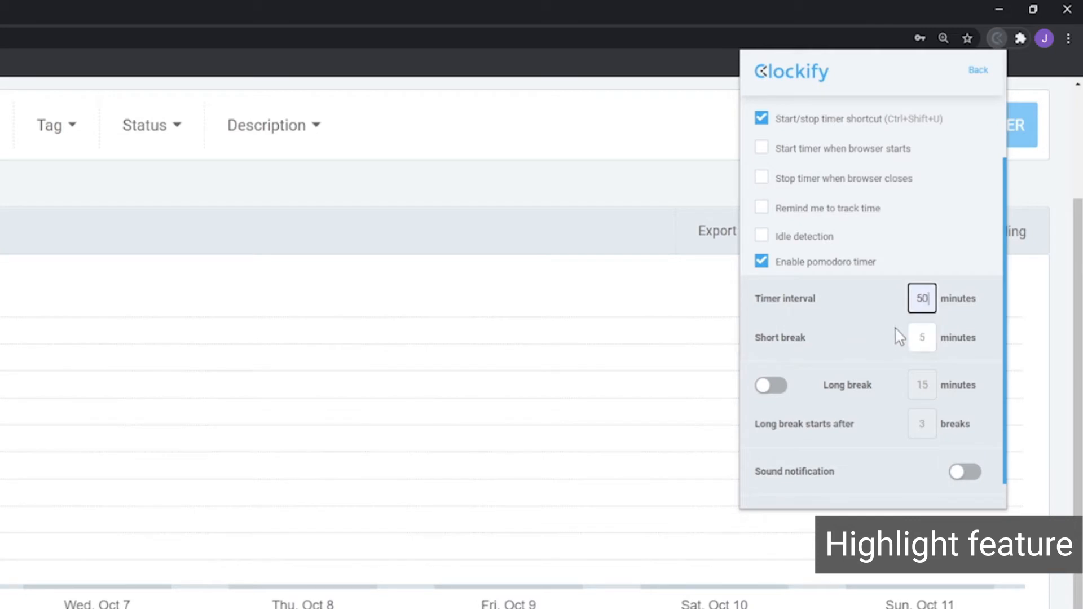
{"action": "left_click", "coordinate": [921, 338]}
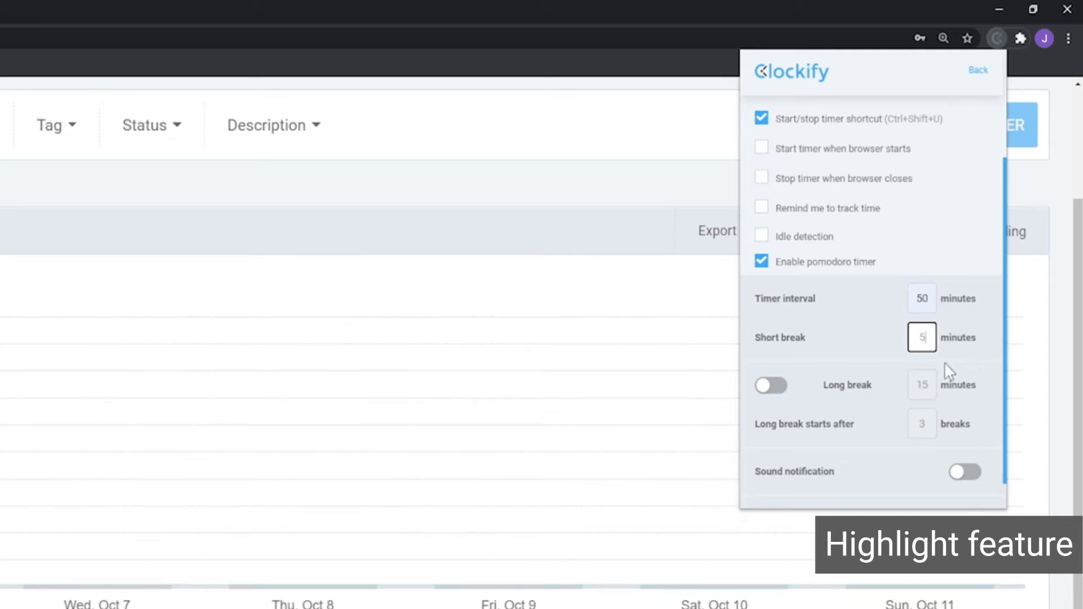
{"action": "scroll", "scroll_direction": "down", "scroll_amount": 3}
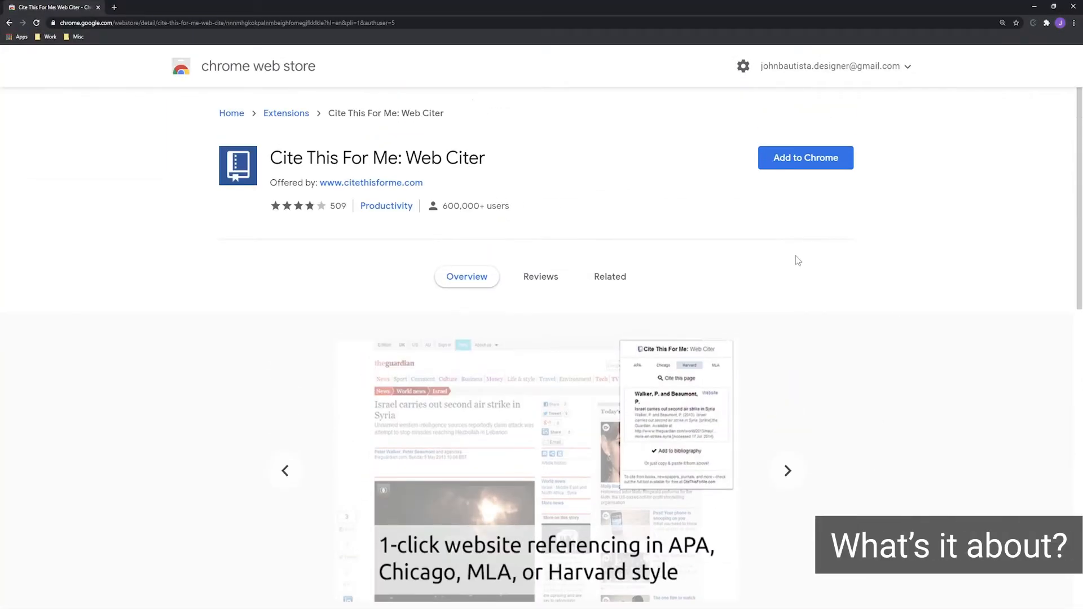
Generate a Harvard citation for the history-paper PDF and copy it into the Report's Bibliography
{"action": "left_click", "coordinate": [805, 158]}
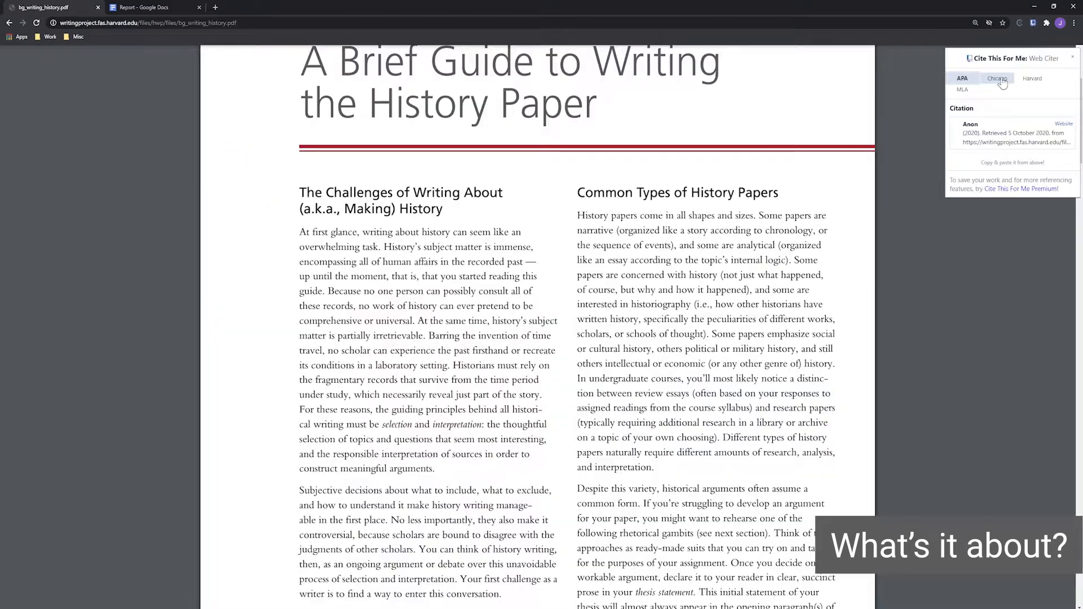
{"action": "left_click", "coordinate": [997, 78]}
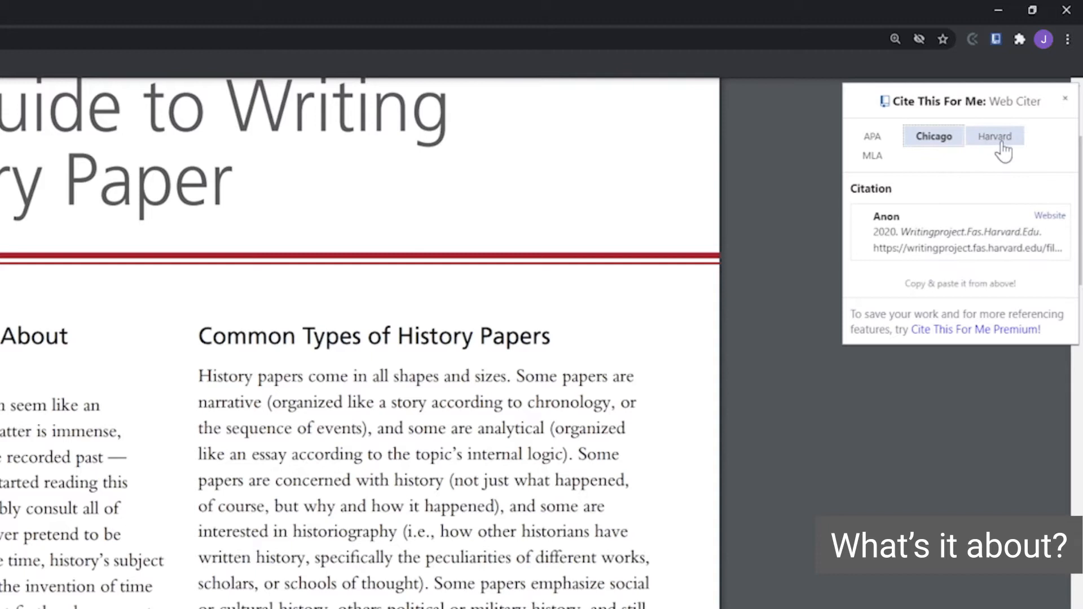
{"action": "left_click", "coordinate": [995, 135]}
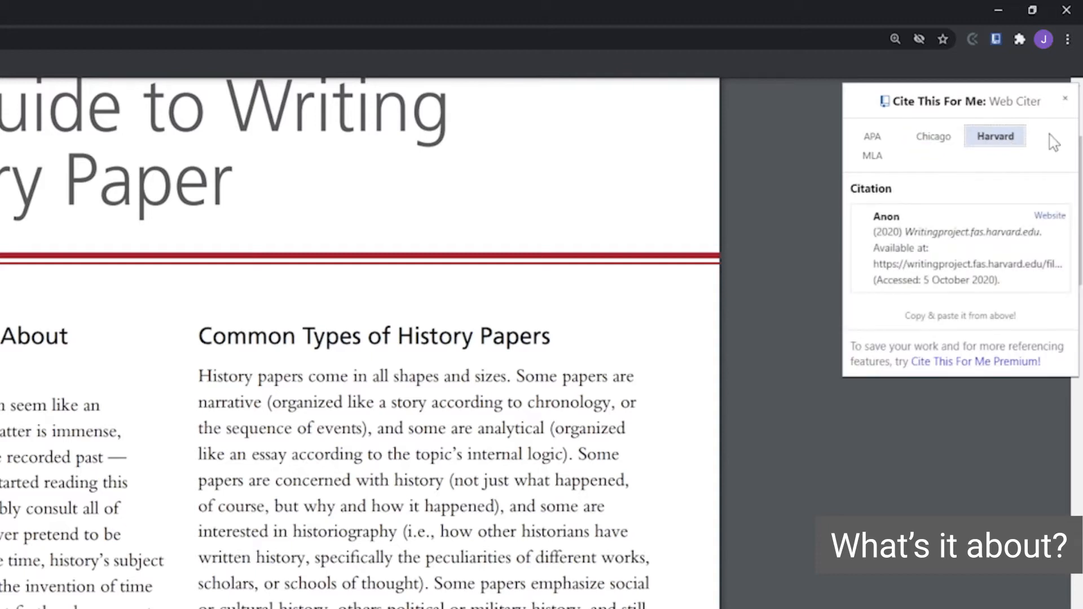
{"action": "mouse_move", "coordinate": [892, 249]}
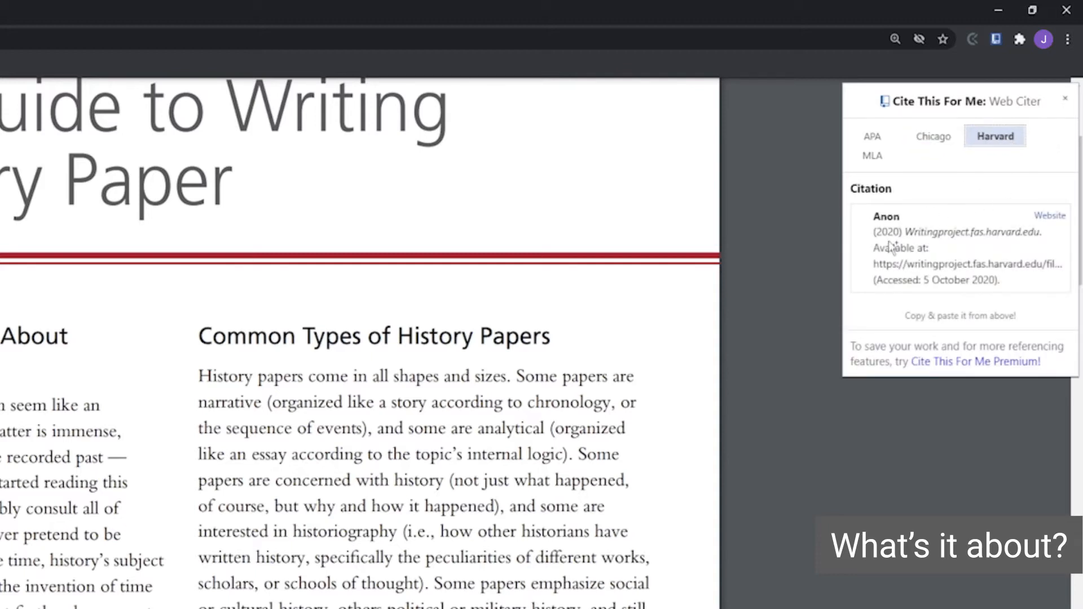
{"action": "mouse_move", "coordinate": [1010, 288]}
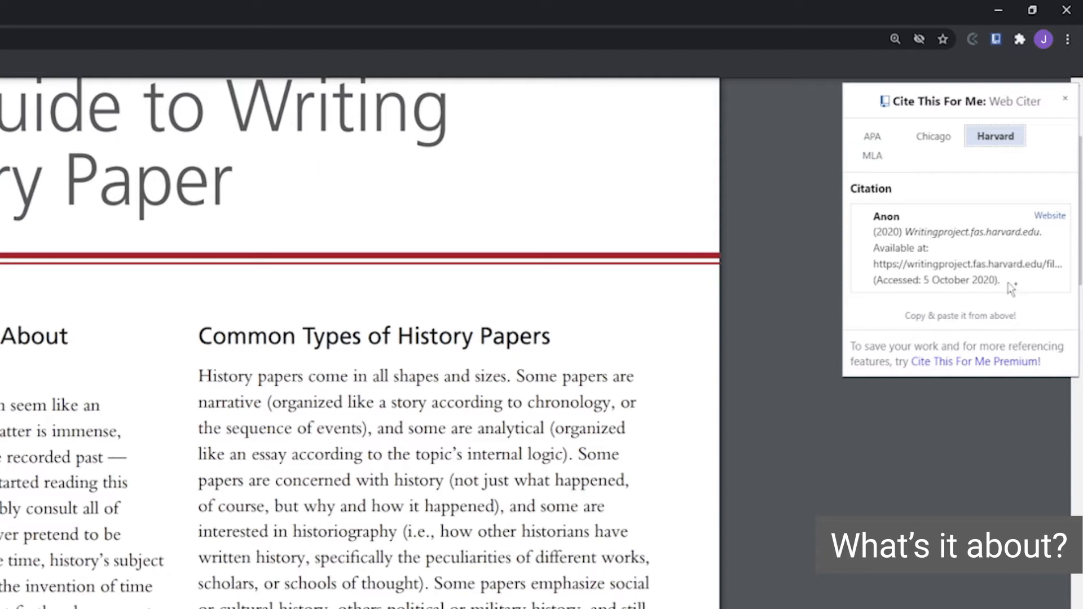
{"action": "double_click", "coordinate": [887, 231]}
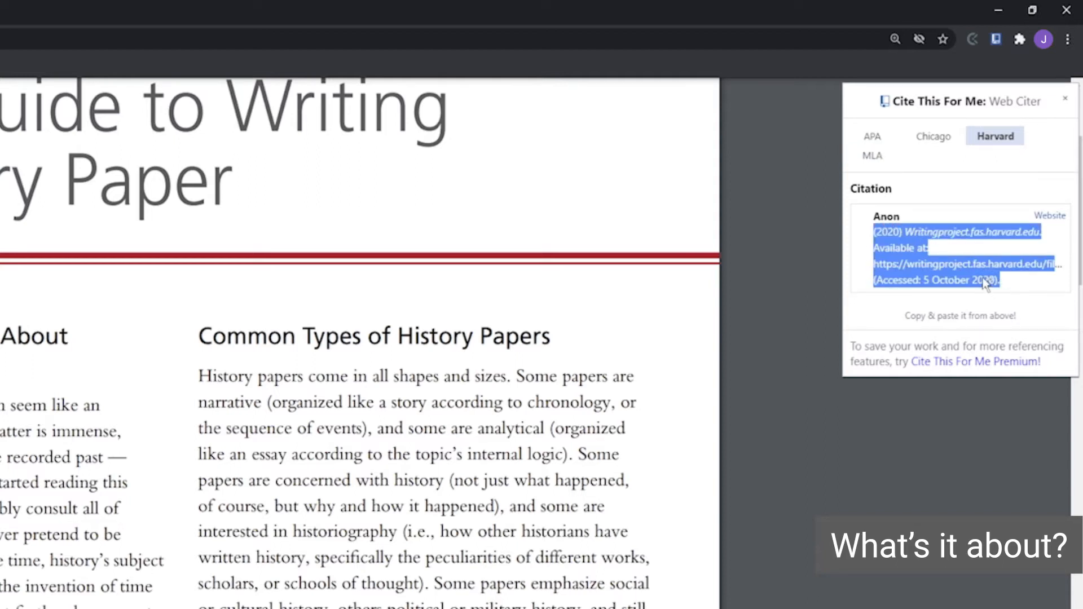
{"action": "right_click", "coordinate": [960, 280]}
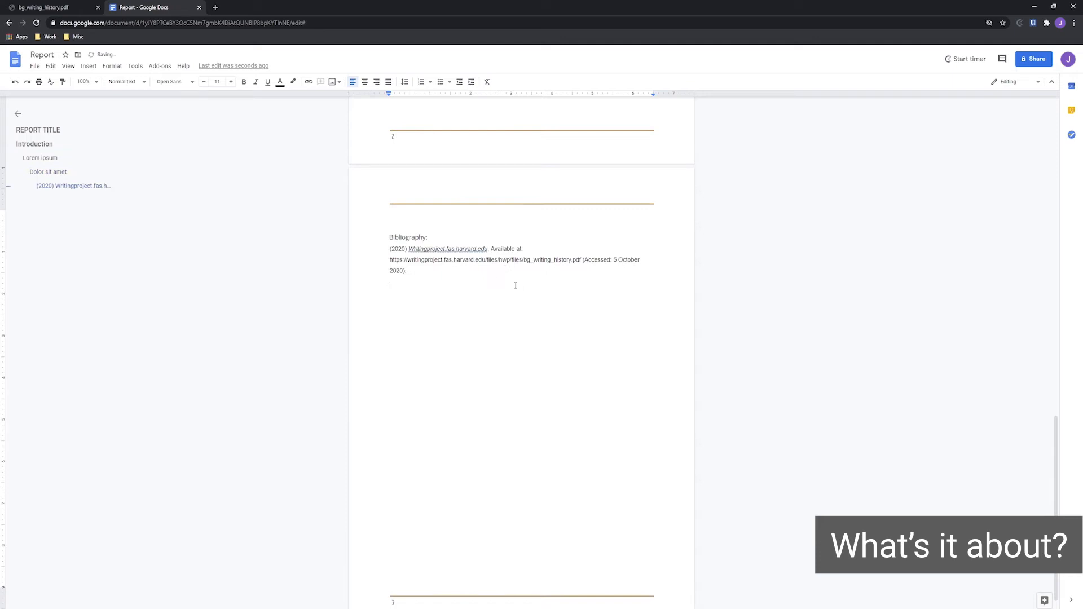
Return to the Report document and paste on the empty line below the first citation
{"action": "left_click", "coordinate": [51, 6]}
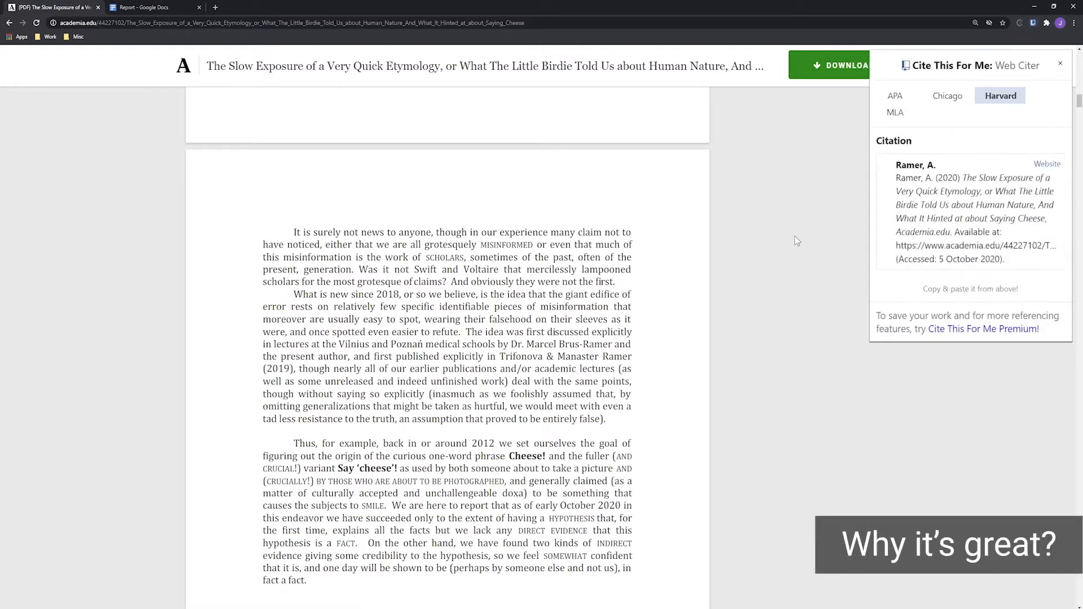
{"action": "mouse_move", "coordinate": [927, 270]}
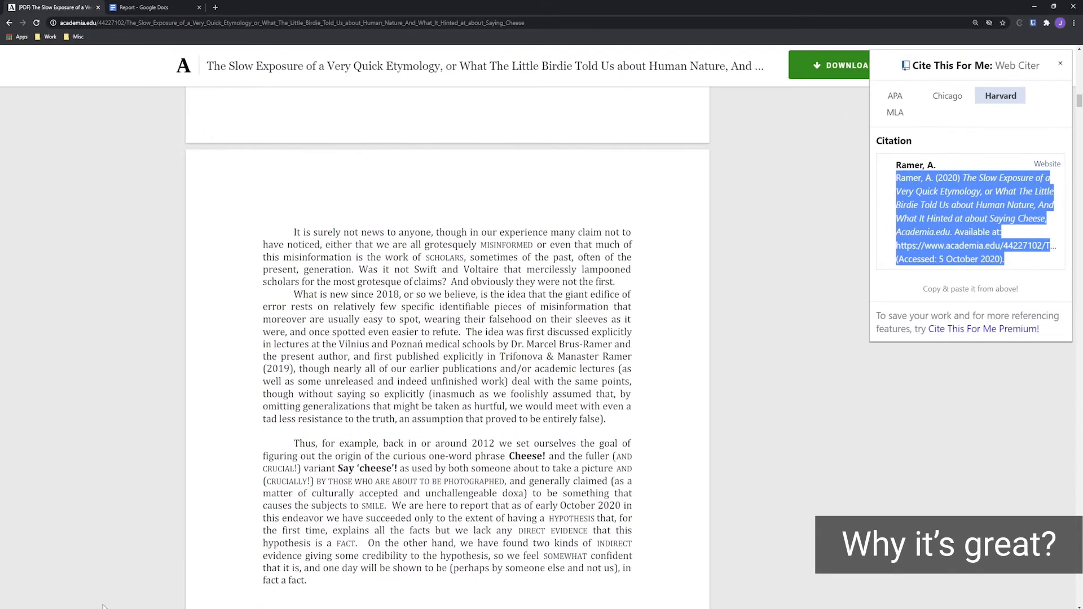
{"action": "left_click", "coordinate": [145, 7]}
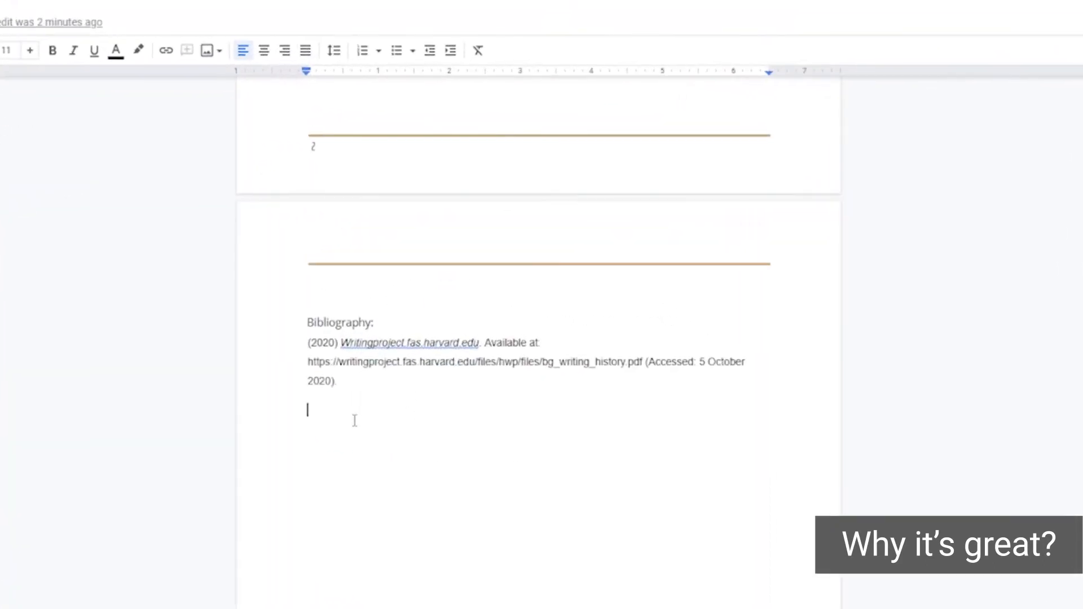
{"action": "right_click", "coordinate": [354, 419]}
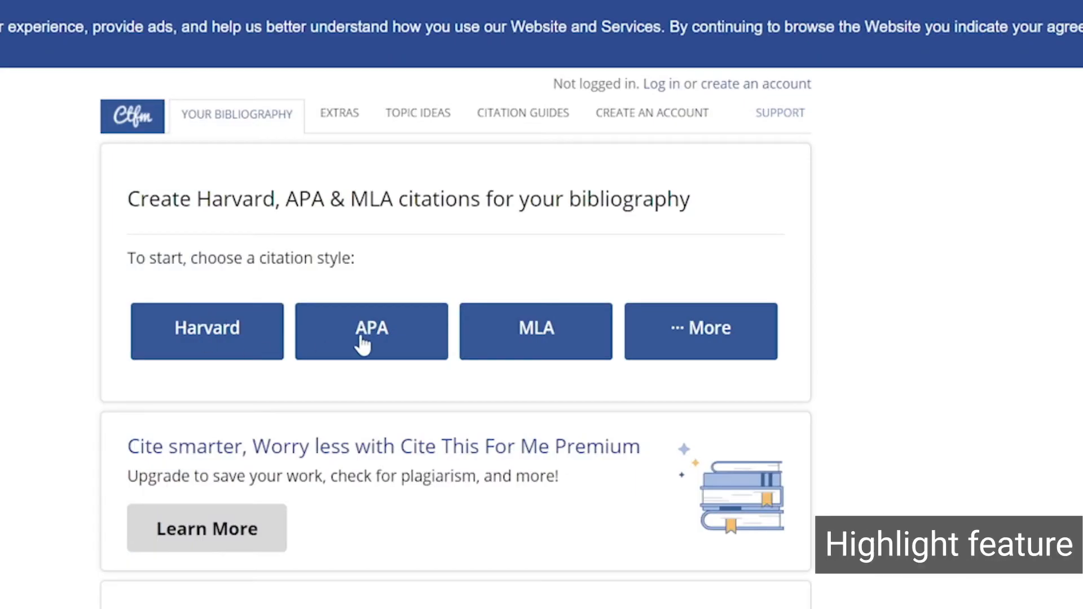
Choose Harvard style on the Cite This For Me site and show all reference source types
{"action": "scroll", "scroll_direction": "down", "scroll_amount": 3}
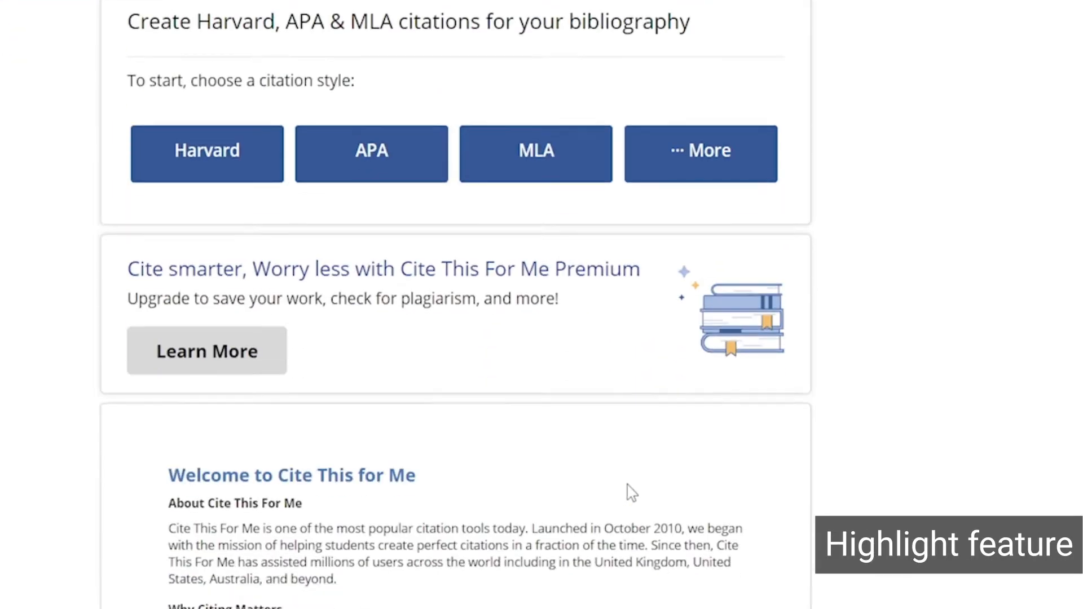
{"action": "scroll", "scroll_direction": "down", "scroll_amount": 3}
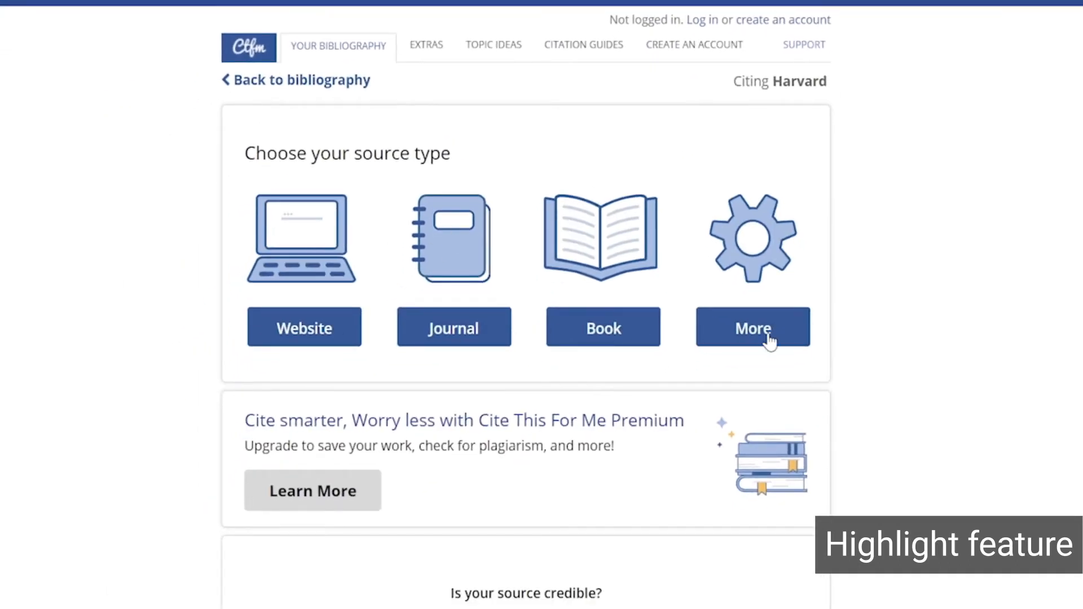
{"action": "left_click", "coordinate": [752, 327]}
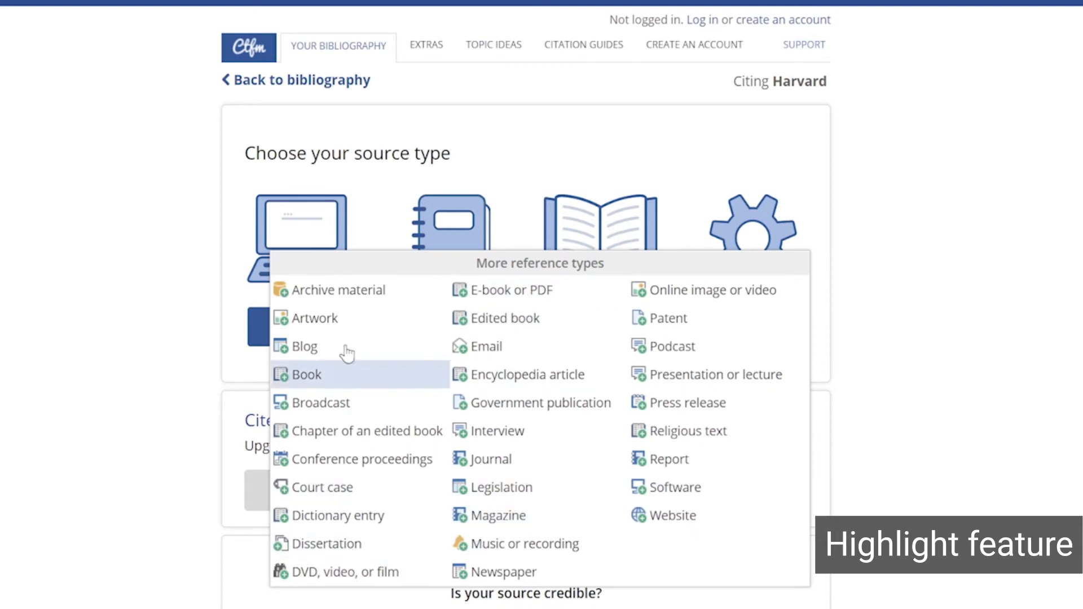
{"action": "mouse_move", "coordinate": [701, 289]}
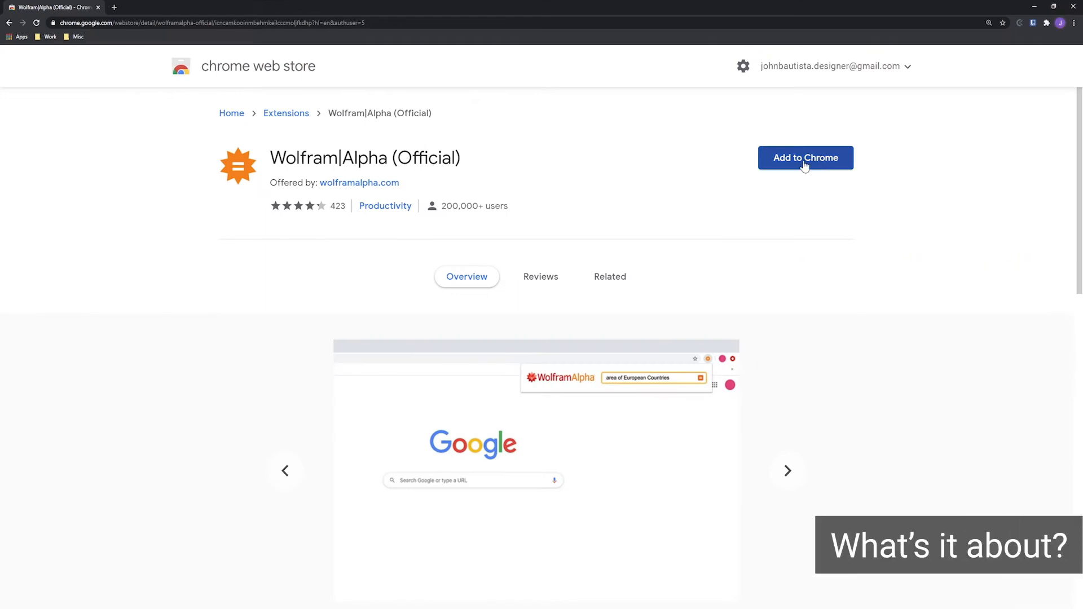
Add the Wolfram|Alpha extension to Chrome and query 'what is the capital of Bel' from the address bar
{"action": "left_click", "coordinate": [805, 157]}
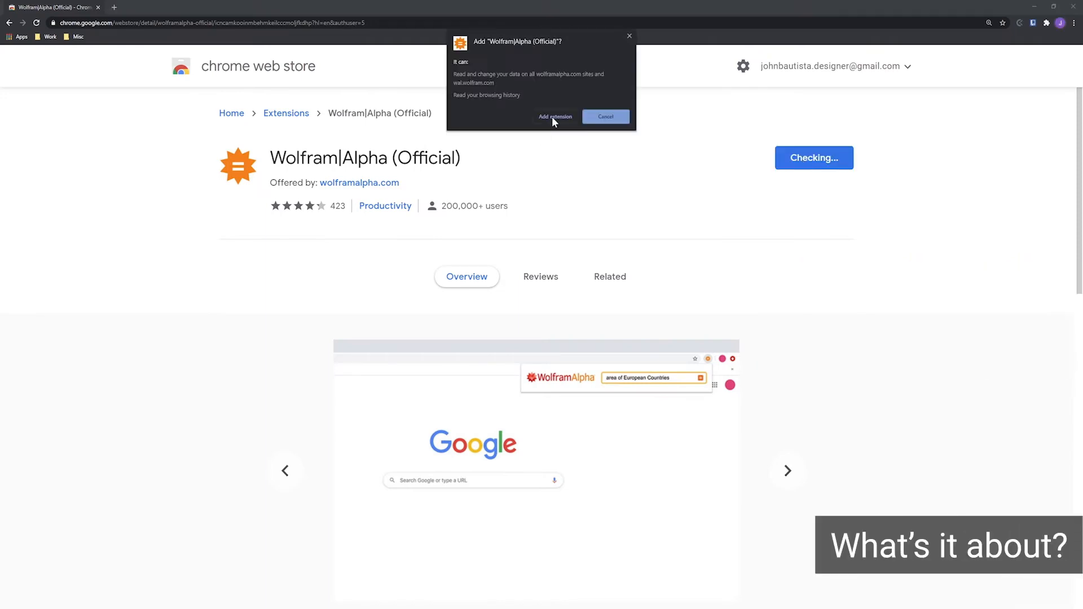
{"action": "left_click", "coordinate": [555, 116]}
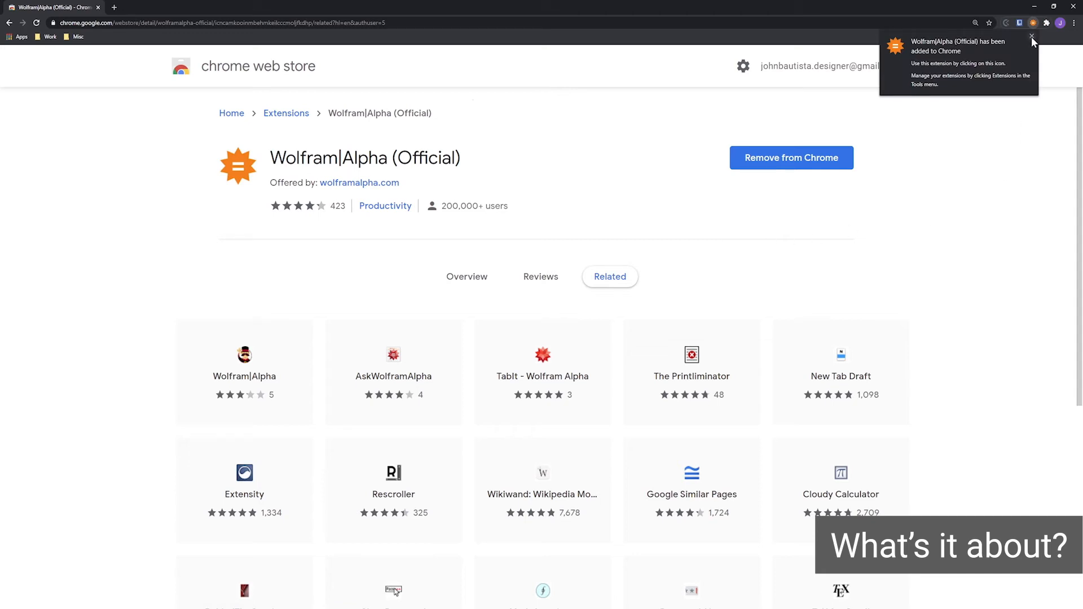
{"action": "left_click", "coordinate": [1032, 36]}
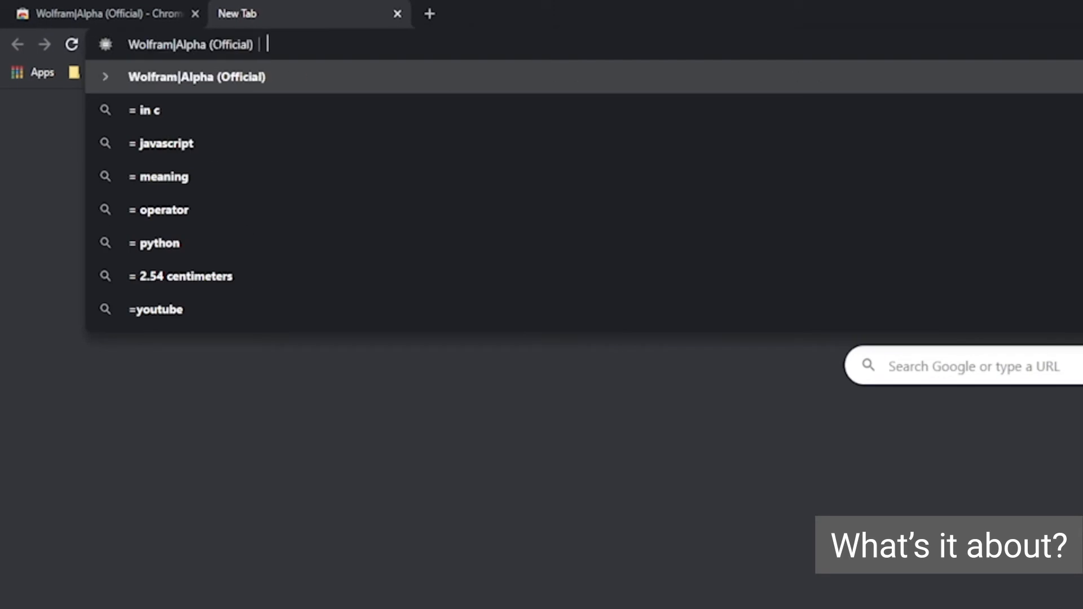
{"action": "type", "text": "what is the capital of Bel"}
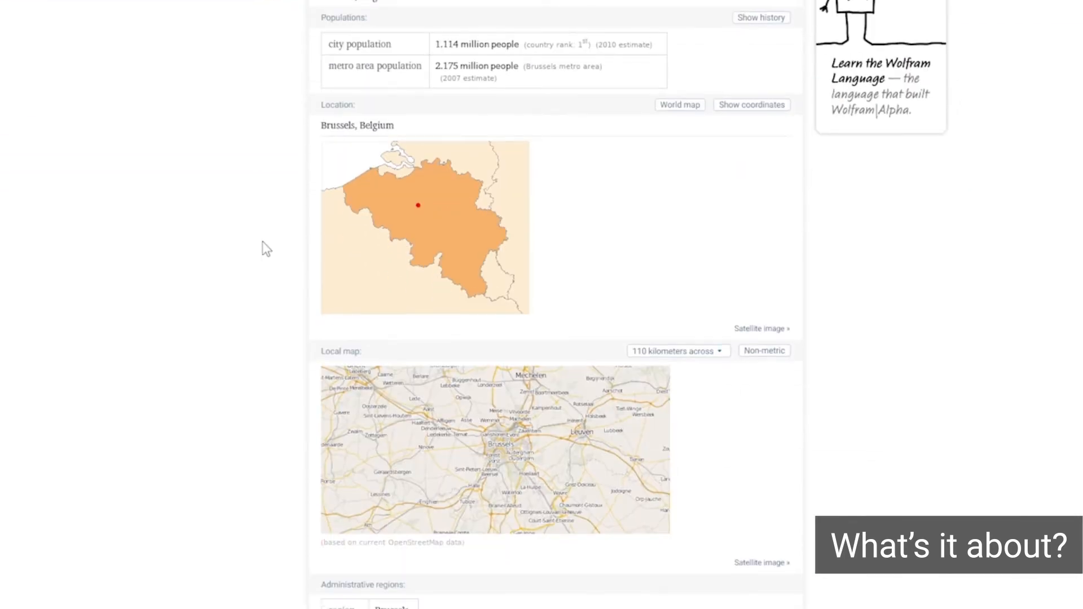
{"action": "scroll", "scroll_direction": "down", "scroll_amount": 3}
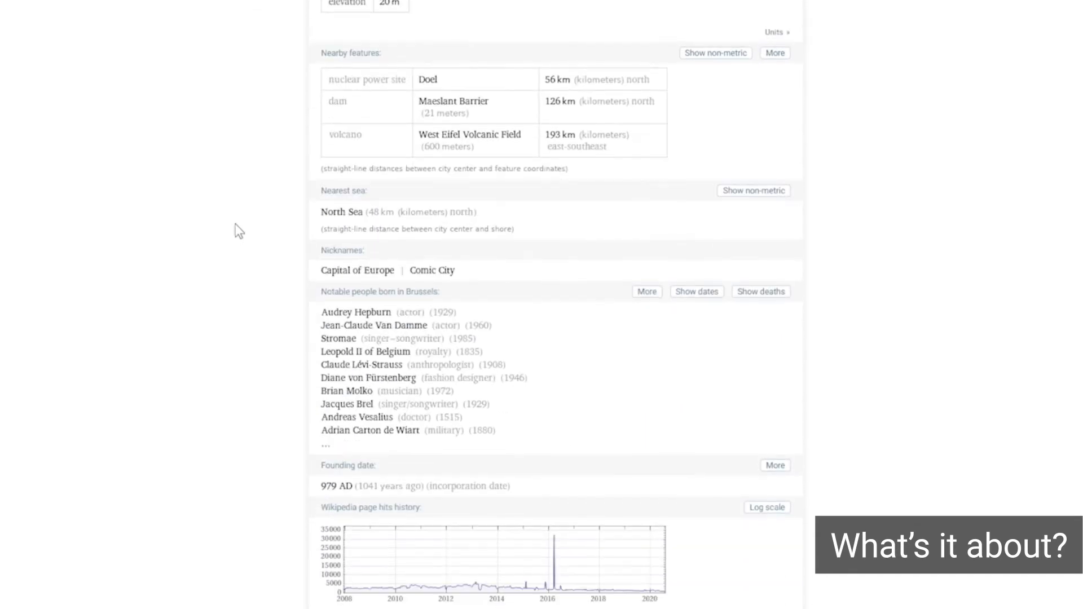
{"action": "scroll", "scroll_direction": "down", "scroll_amount": 3}
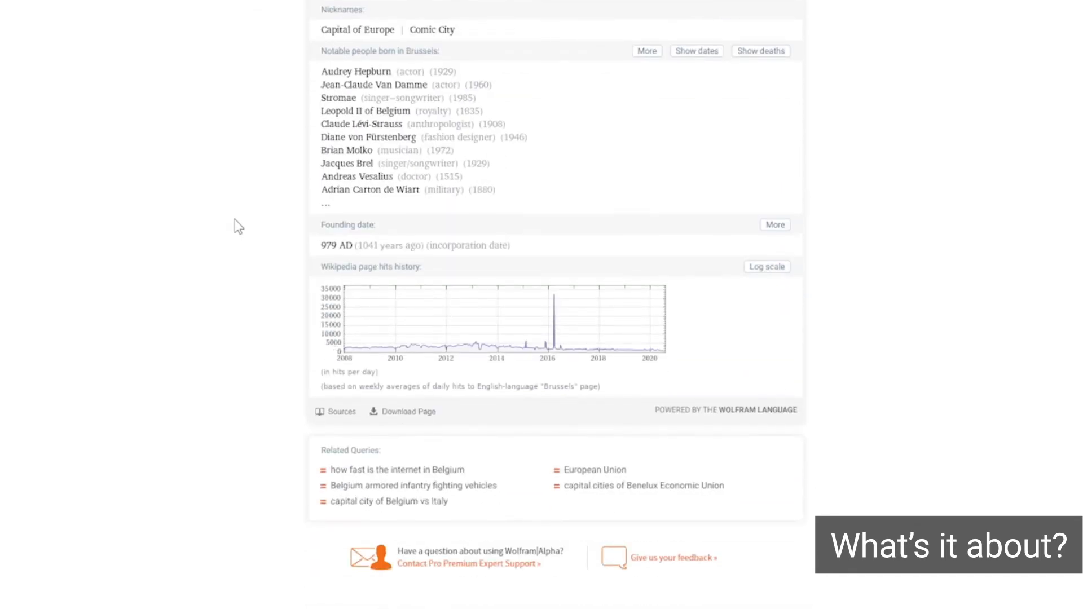
{"action": "scroll", "scroll_direction": "up", "scroll_amount": 3}
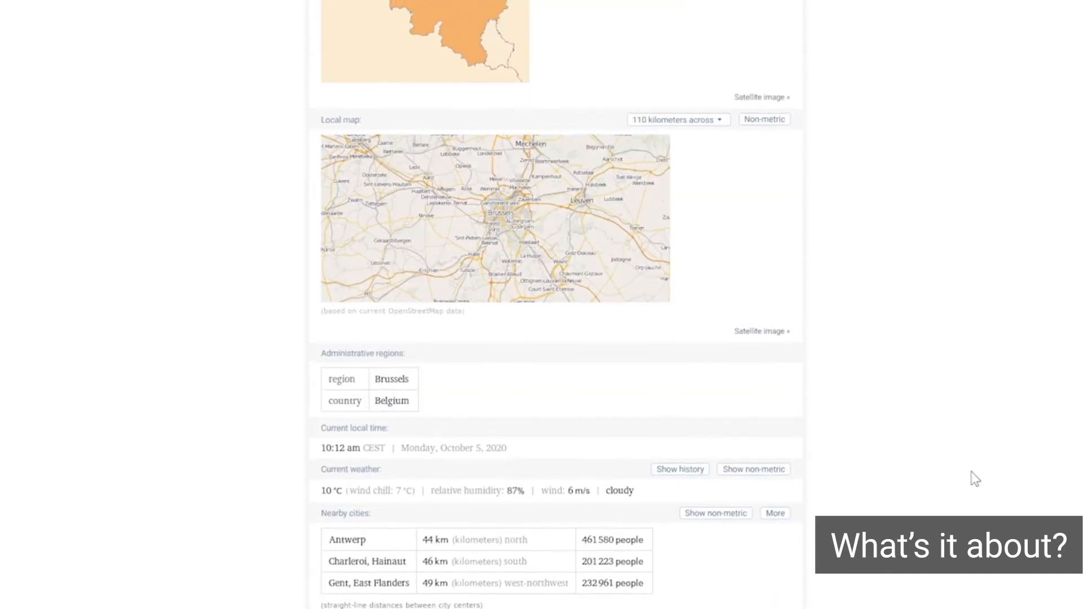
Ask Wolfram|Alpha 'who was the 21st US president' and scroll the Chester A. Arthur results
{"action": "type", "text": "who"}
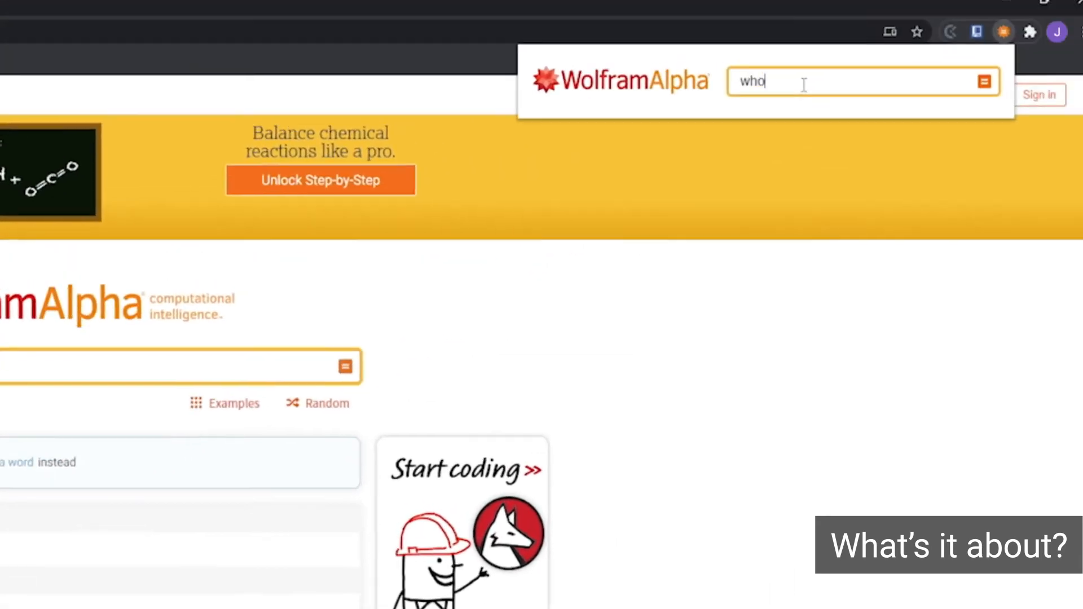
{"action": "type", "text": "was the 2"}
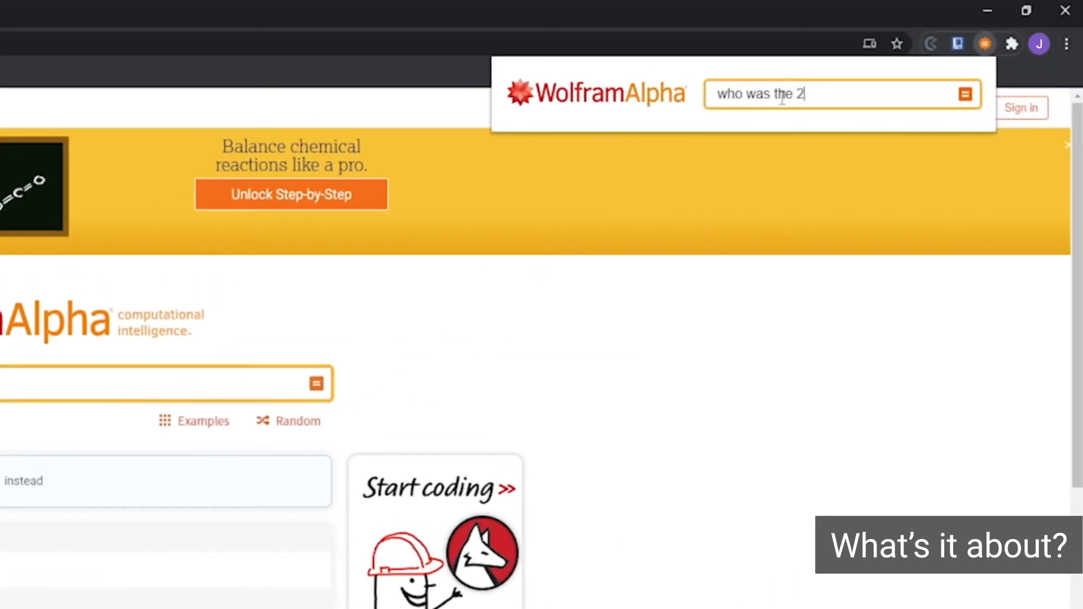
{"action": "type", "text": "1st US president"}
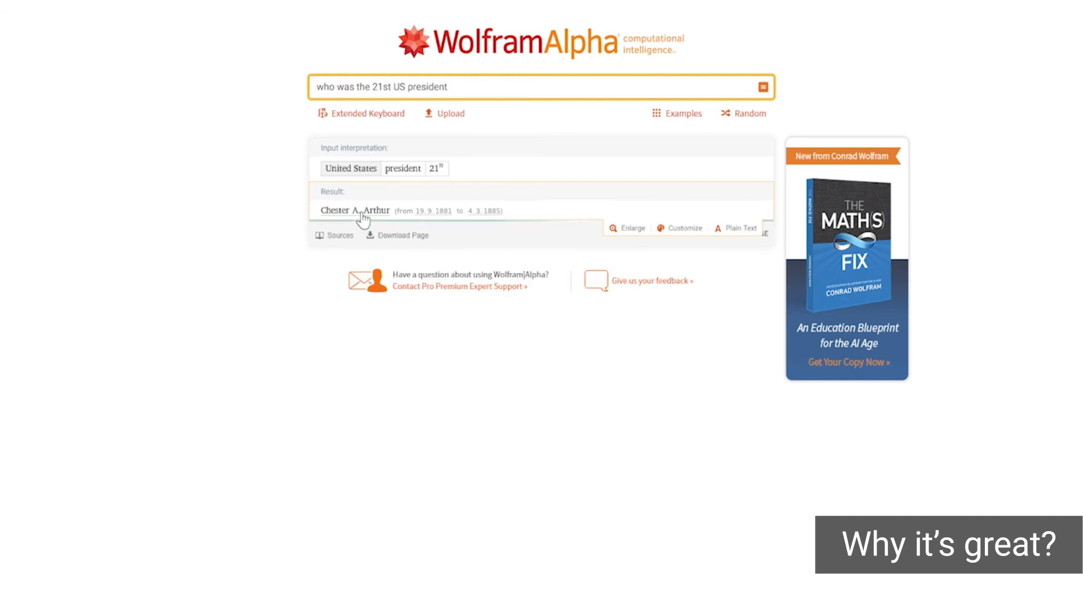
{"action": "mouse_move", "coordinate": [433, 223]}
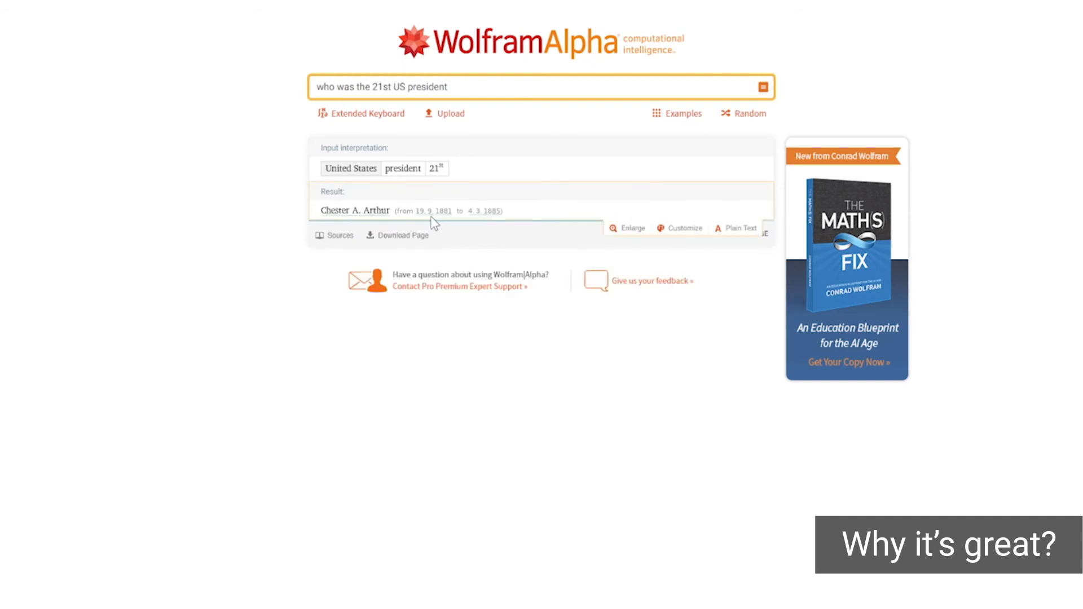
{"action": "scroll", "scroll_direction": "down", "scroll_amount": 3}
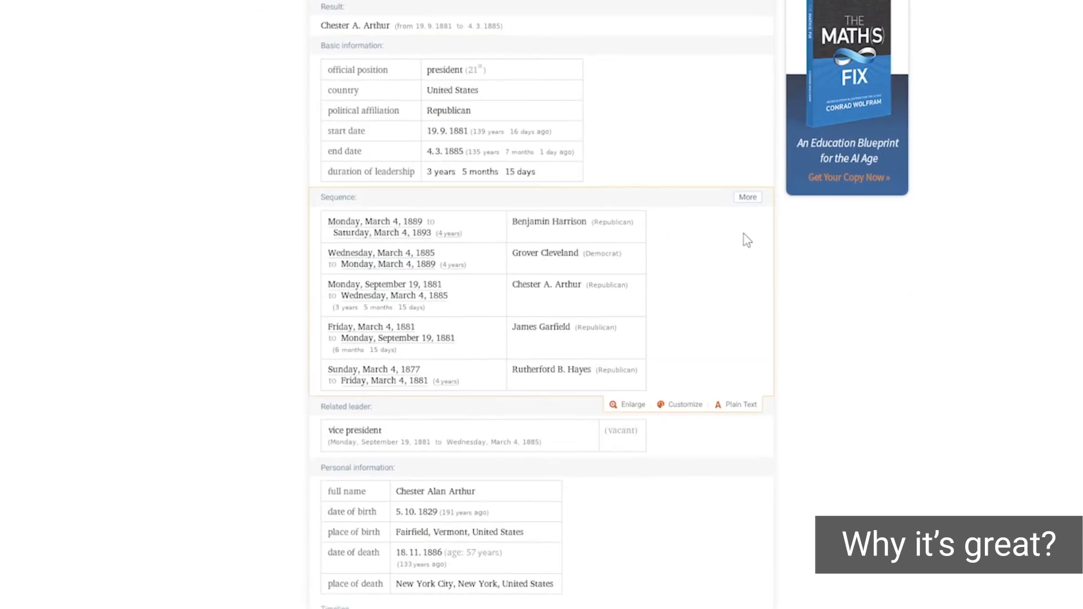
{"action": "scroll", "scroll_direction": "down", "scroll_amount": 3}
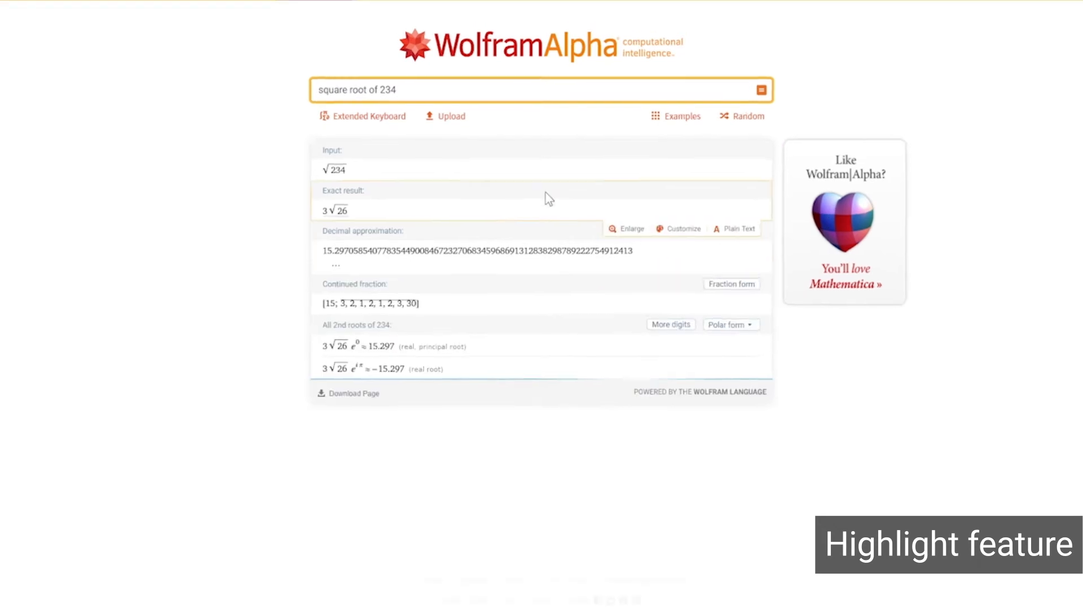
Compute the math forum post's equation with Wolfram|Alpha via the context menu
{"action": "left_click", "coordinate": [458, 7]}
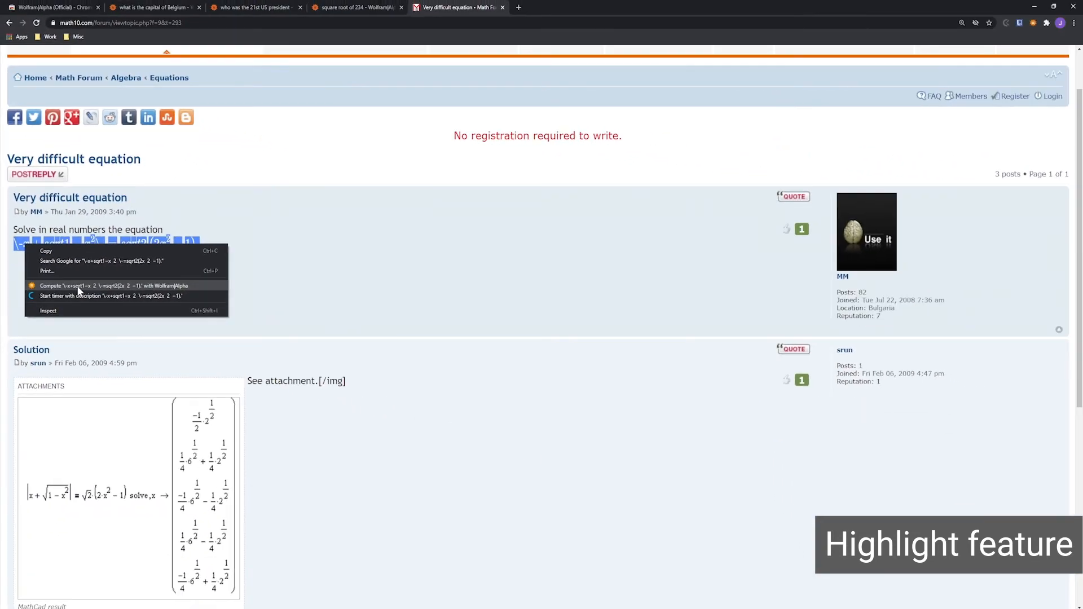
{"action": "left_click", "coordinate": [107, 285]}
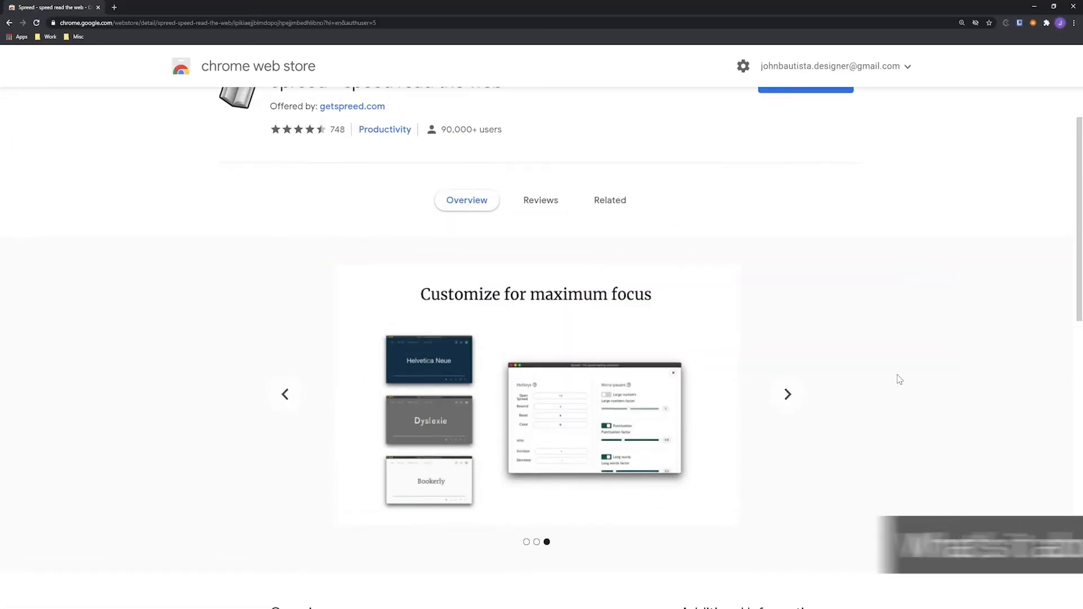
Speed-read the selected Mars rover article passage in a Spreed window
{"action": "left_click", "coordinate": [805, 89]}
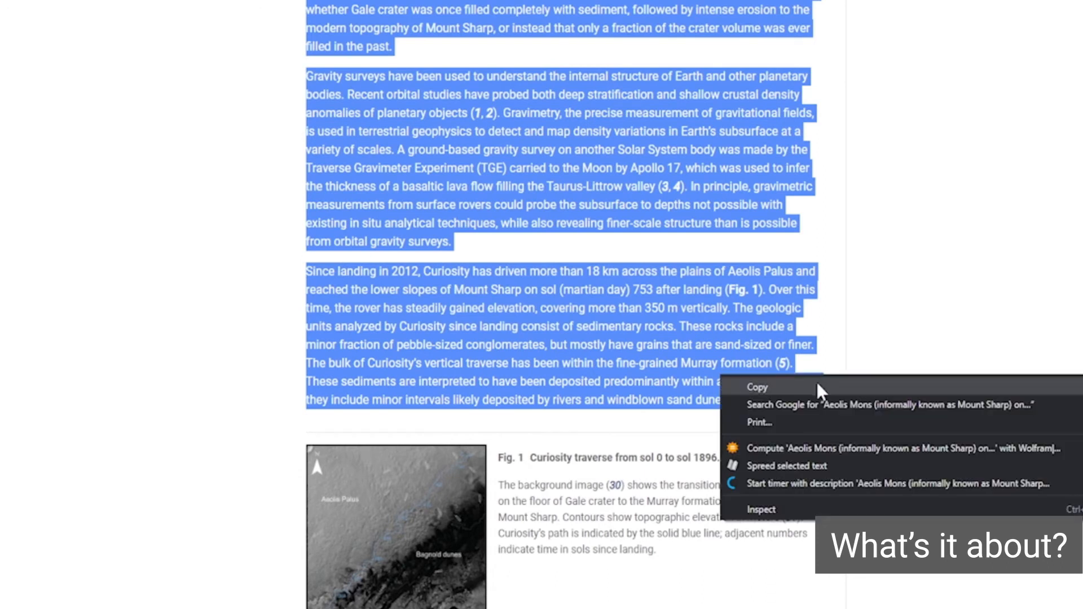
{"action": "mouse_move", "coordinate": [785, 465]}
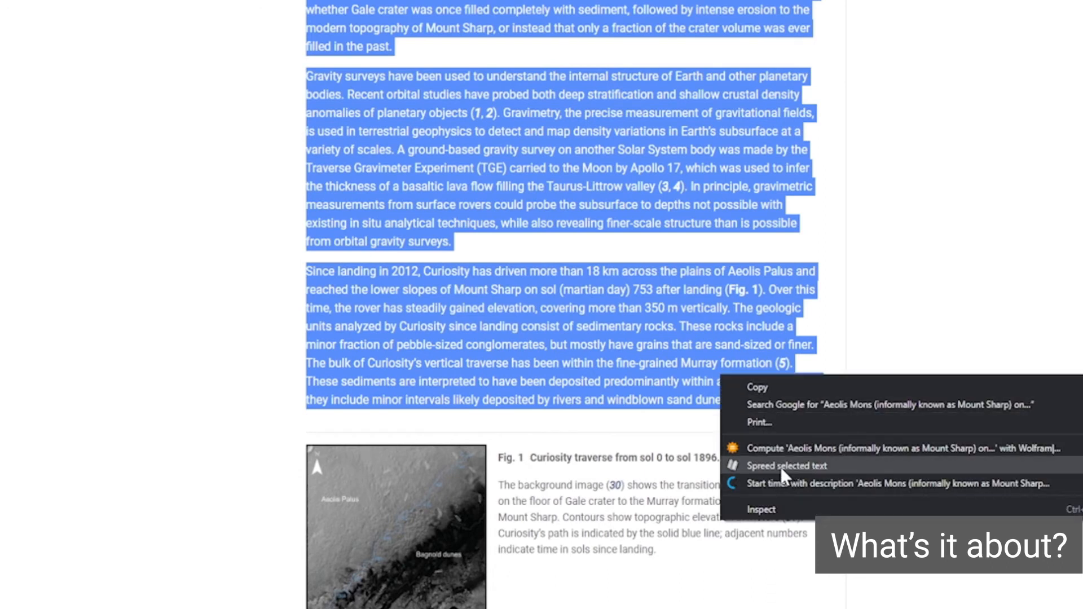
{"action": "left_click", "coordinate": [786, 465]}
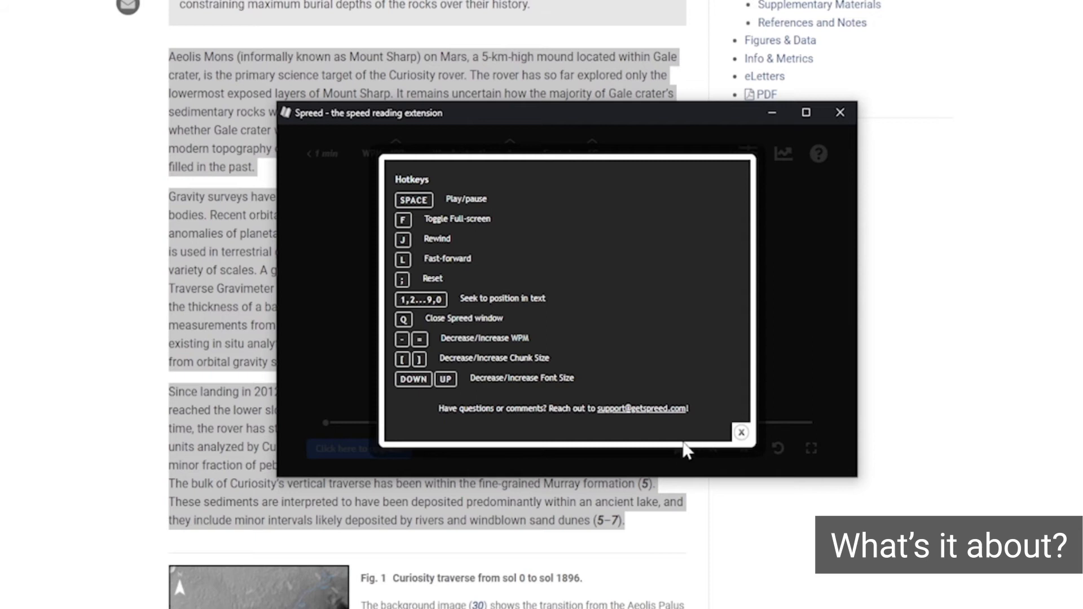
{"action": "mouse_move", "coordinate": [741, 433]}
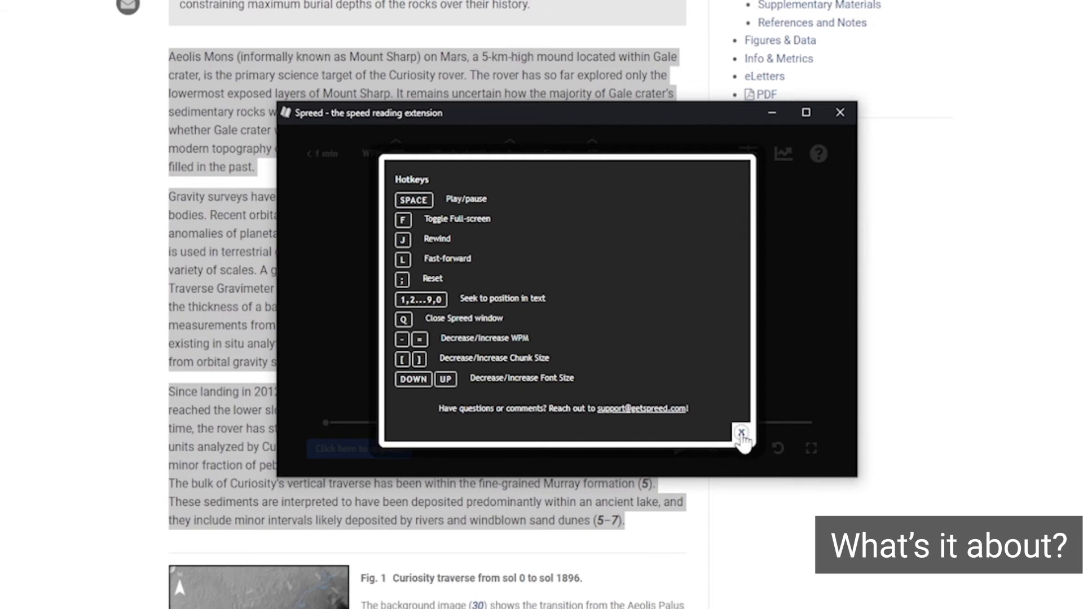
Dismiss the hotkeys overview, slow Spreed from 400 to 300 WPM, and enlarge the word font twice
{"action": "left_click", "coordinate": [742, 431]}
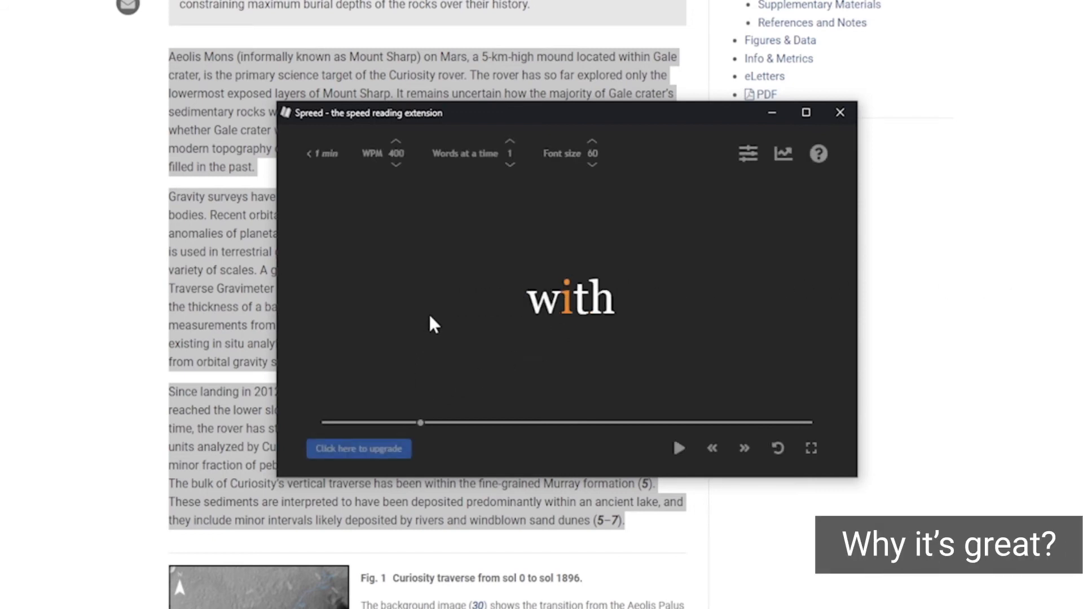
{"action": "left_click", "coordinate": [396, 166]}
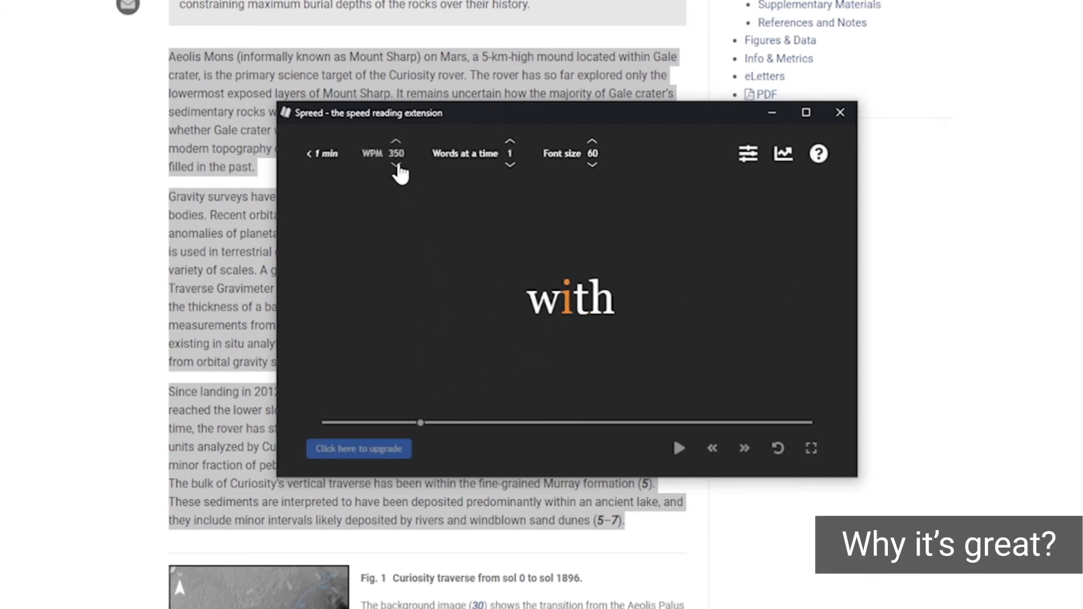
{"action": "left_click", "coordinate": [396, 166]}
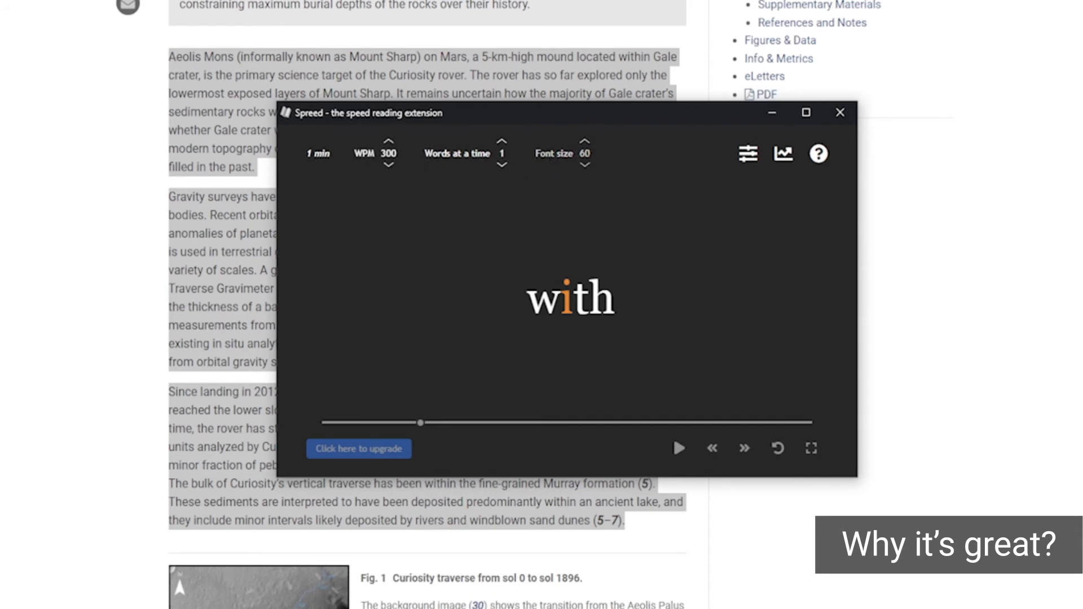
{"action": "left_click", "coordinate": [587, 146]}
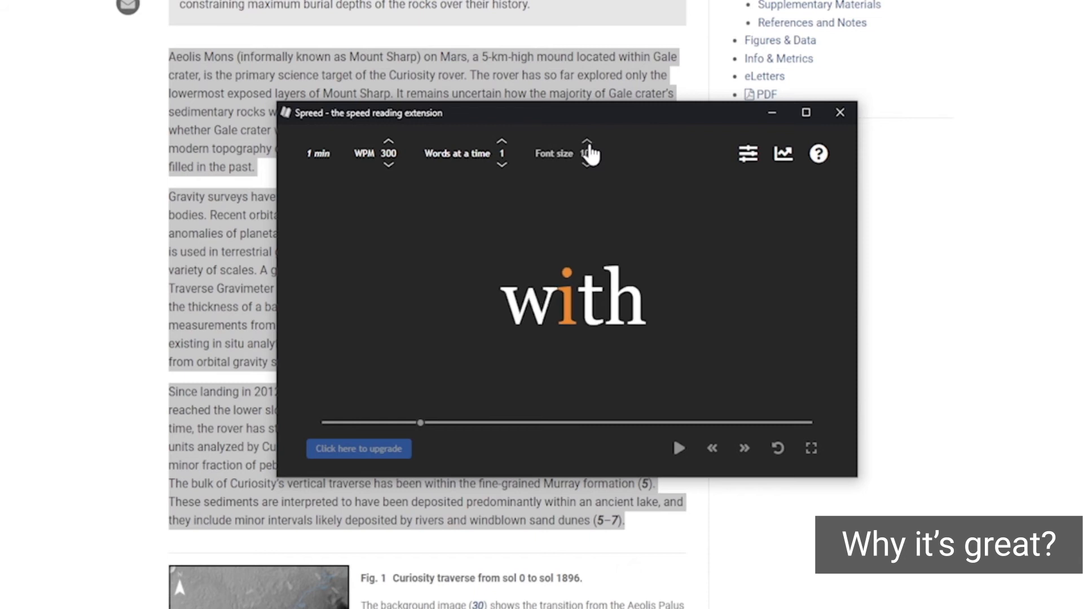
{"action": "left_click", "coordinate": [586, 146]}
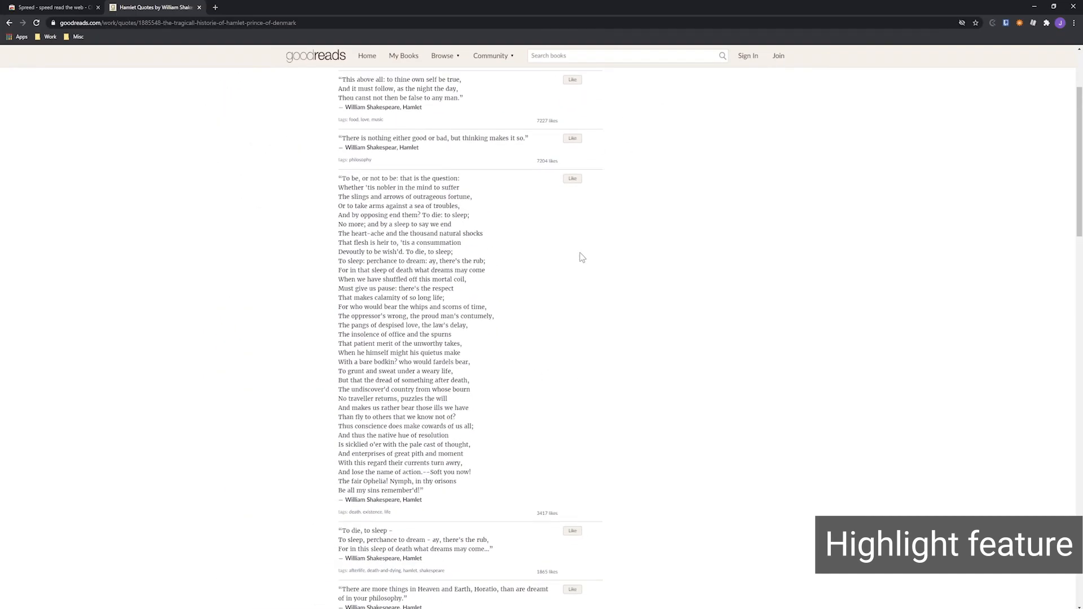
{"action": "mouse_move", "coordinate": [342, 177]}
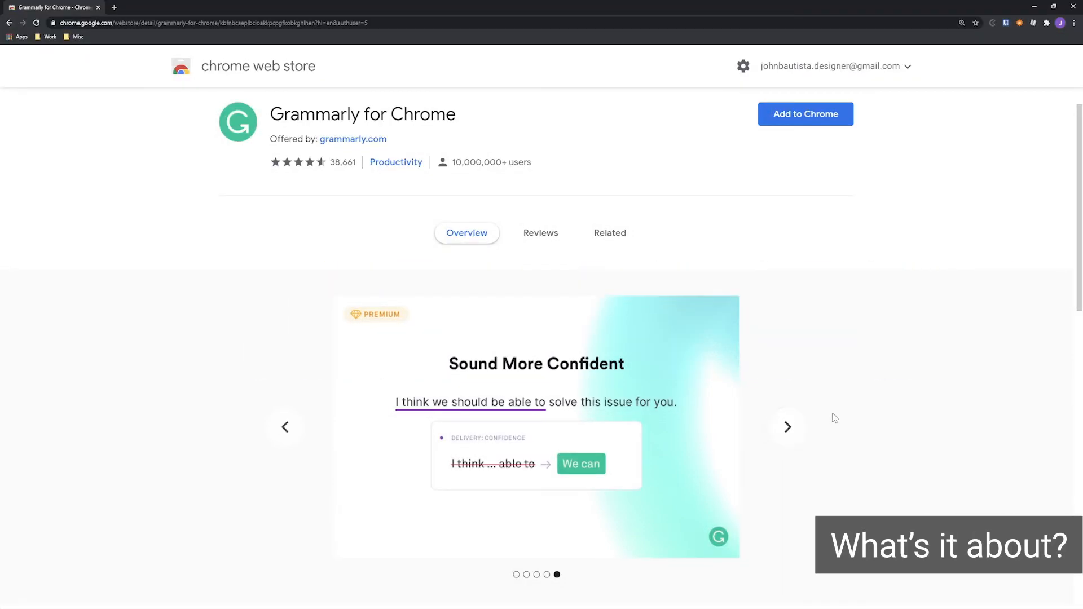
Accept Grammarly's spelling suggestion changing 'Mispellings' to 'Misspellings' in the letter
{"action": "left_click", "coordinate": [804, 114]}
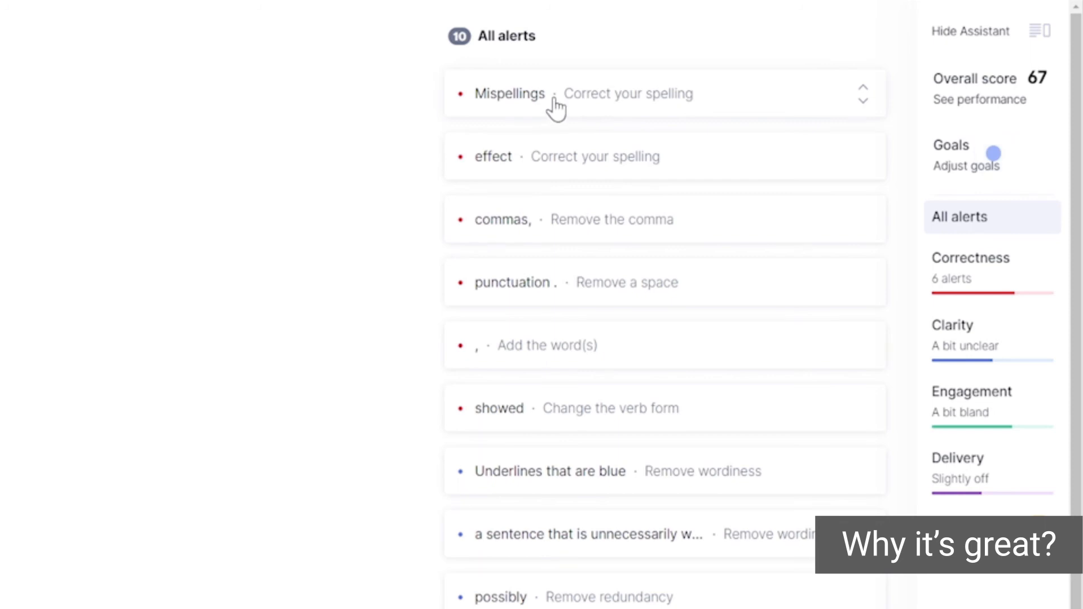
{"action": "left_click", "coordinate": [510, 93]}
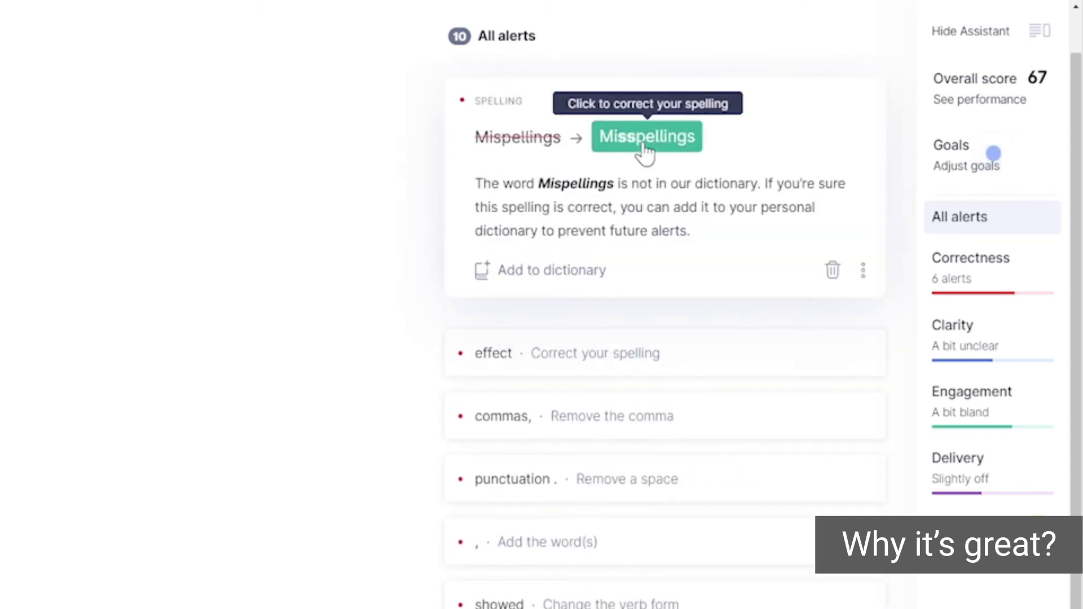
{"action": "left_click", "coordinate": [646, 136]}
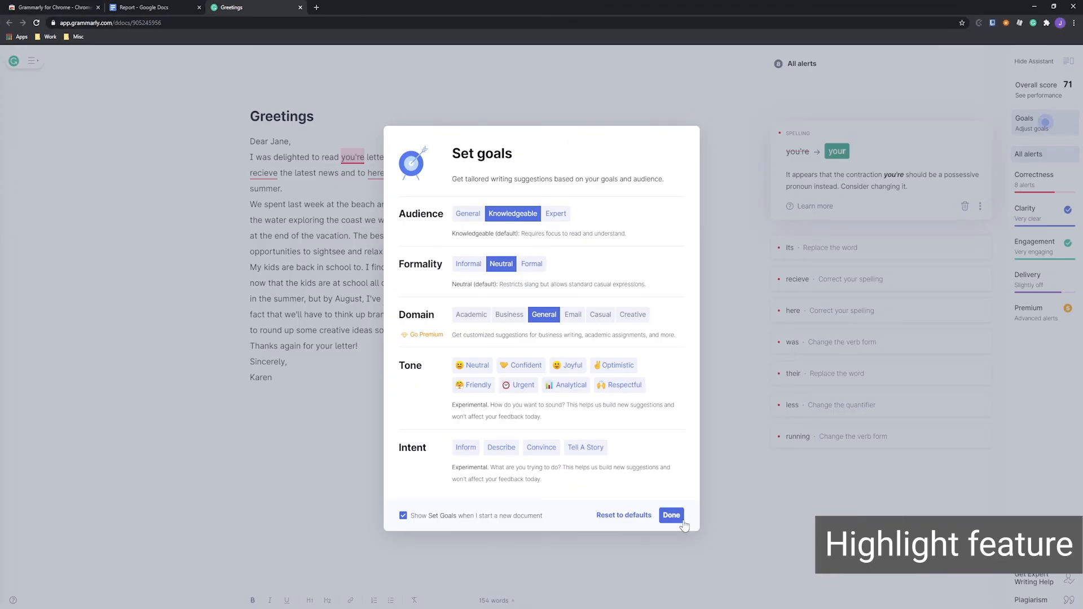
Close the writing goals panel and correct "you're letter" to "your letter", then view Clockify's article
{"action": "left_click", "coordinate": [669, 515]}
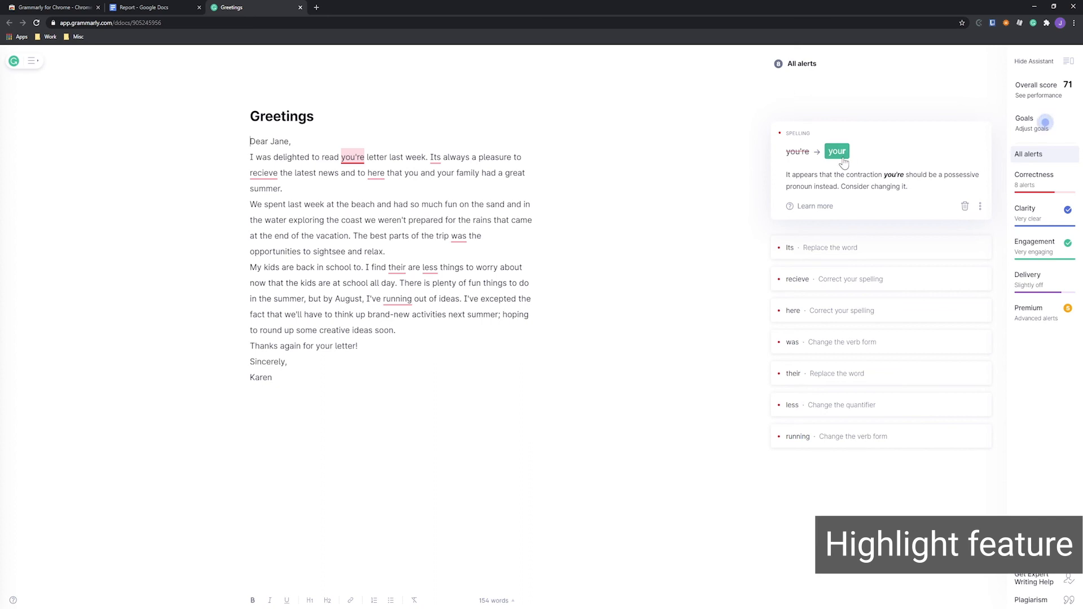
{"action": "left_click", "coordinate": [836, 151]}
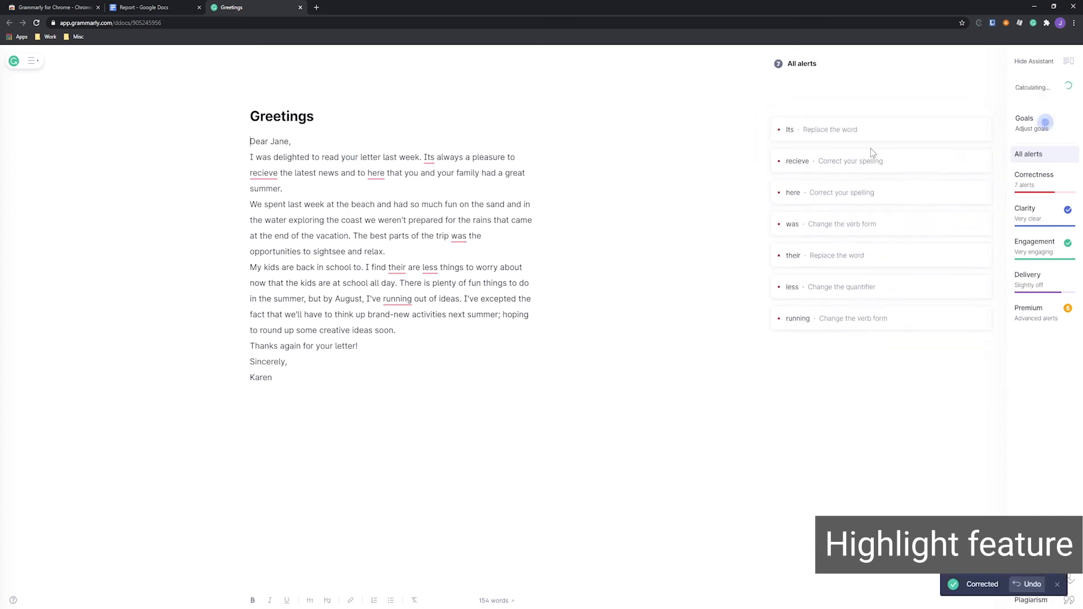
{"action": "left_click", "coordinate": [790, 129]}
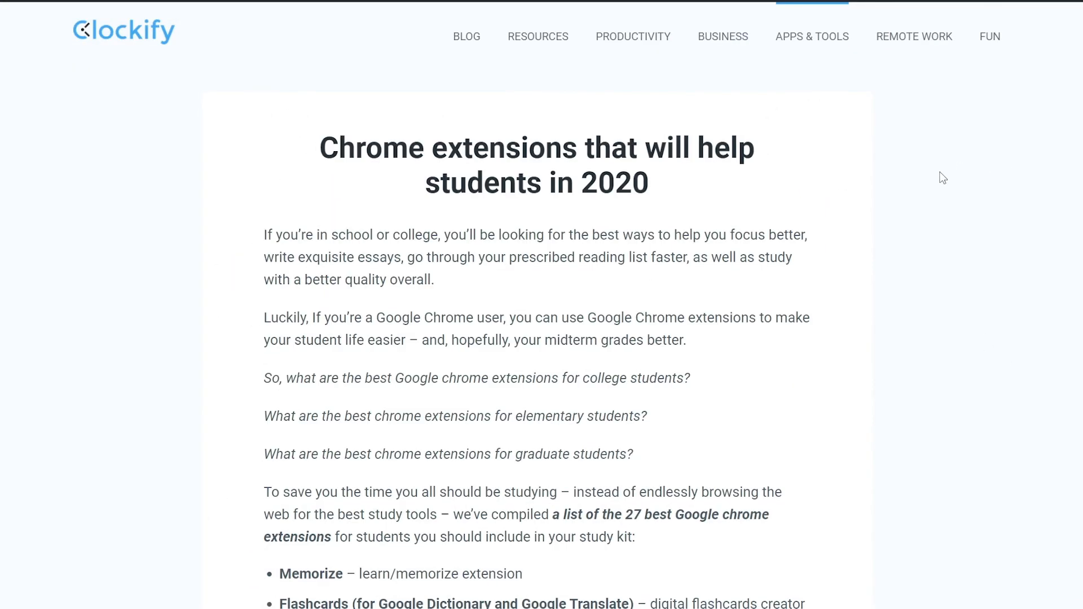
{"action": "scroll", "scroll_direction": "down", "scroll_amount": 3}
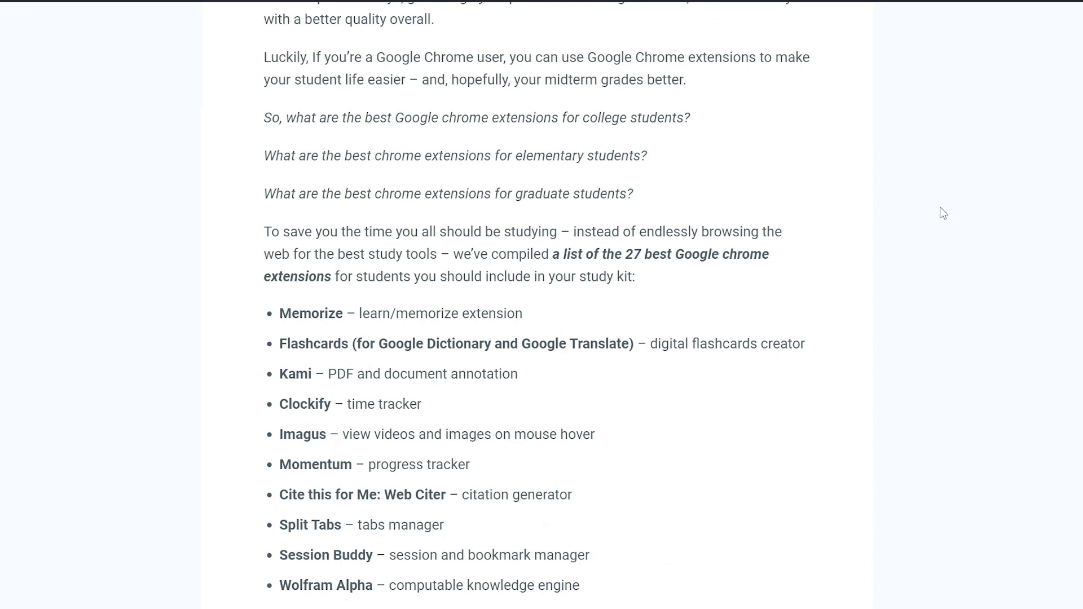
{"action": "scroll", "scroll_direction": "down", "scroll_amount": 3}
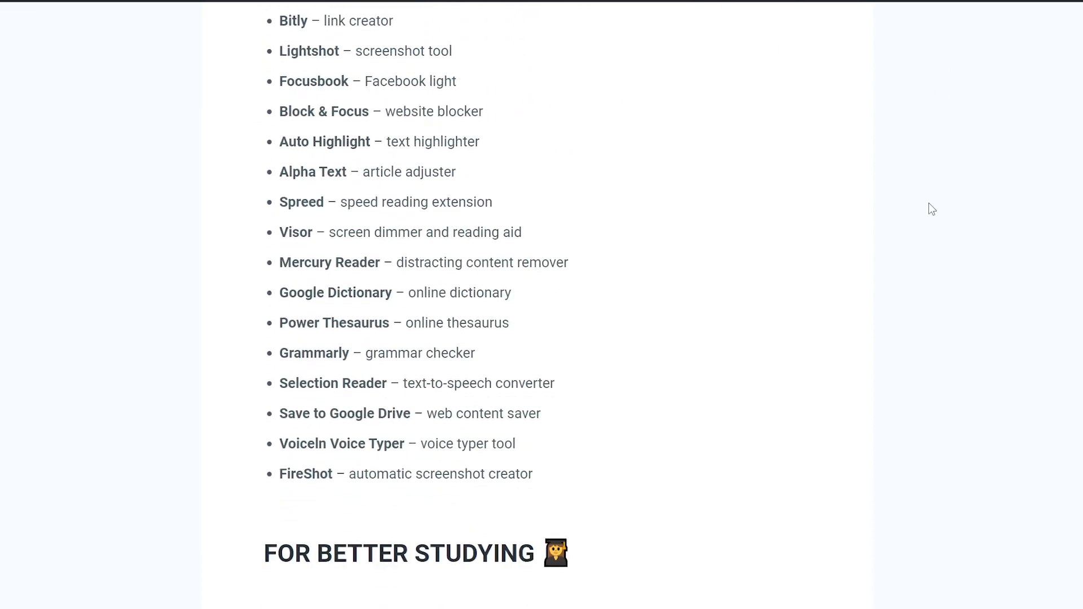
{"action": "scroll", "scroll_direction": "down", "scroll_amount": 3}
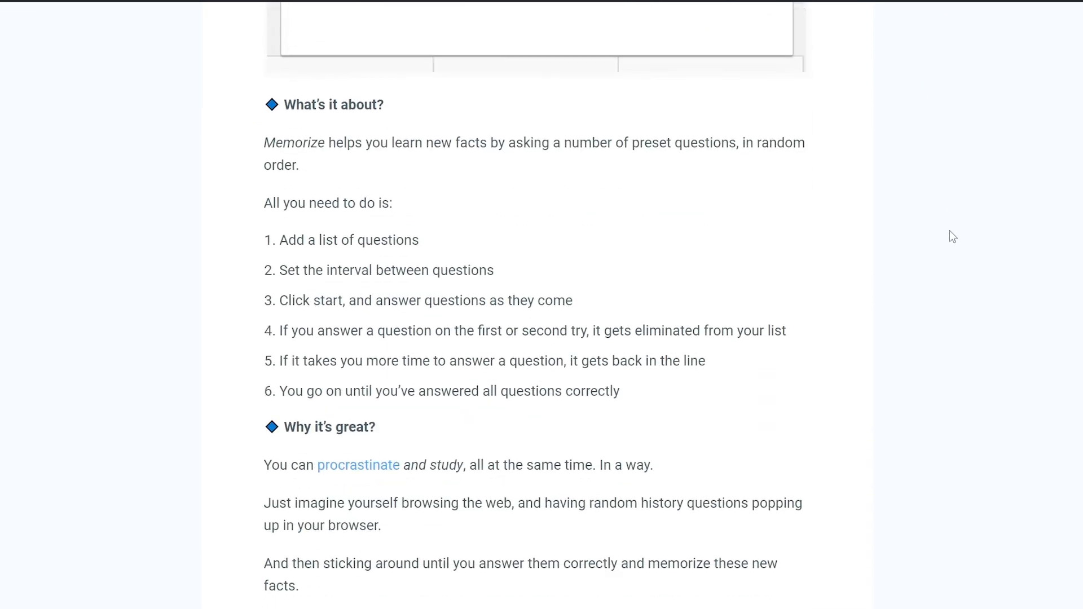